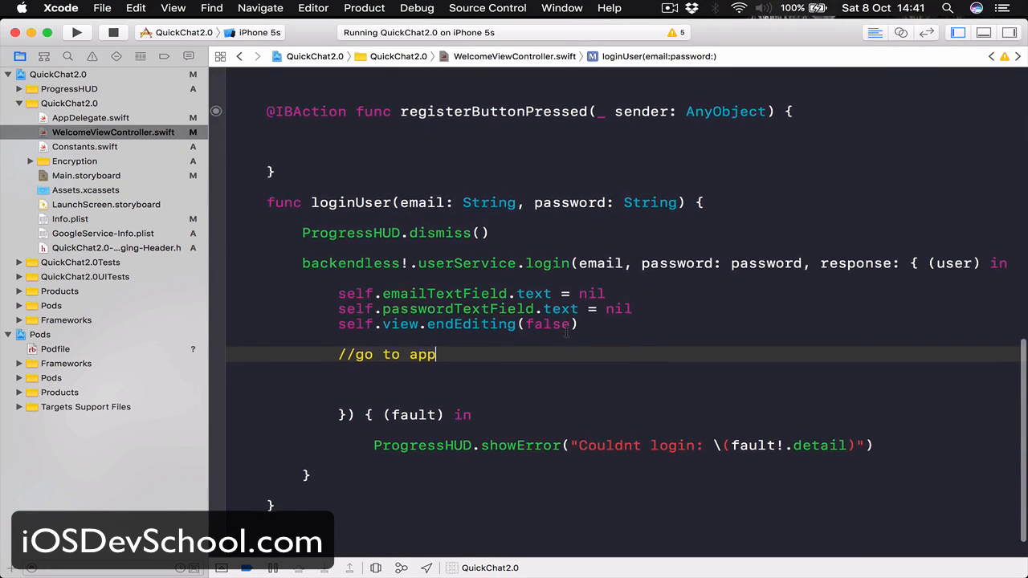
- Open Main.storyboard and place a new View Controller beside the welcome screen
scroll("down", 3)
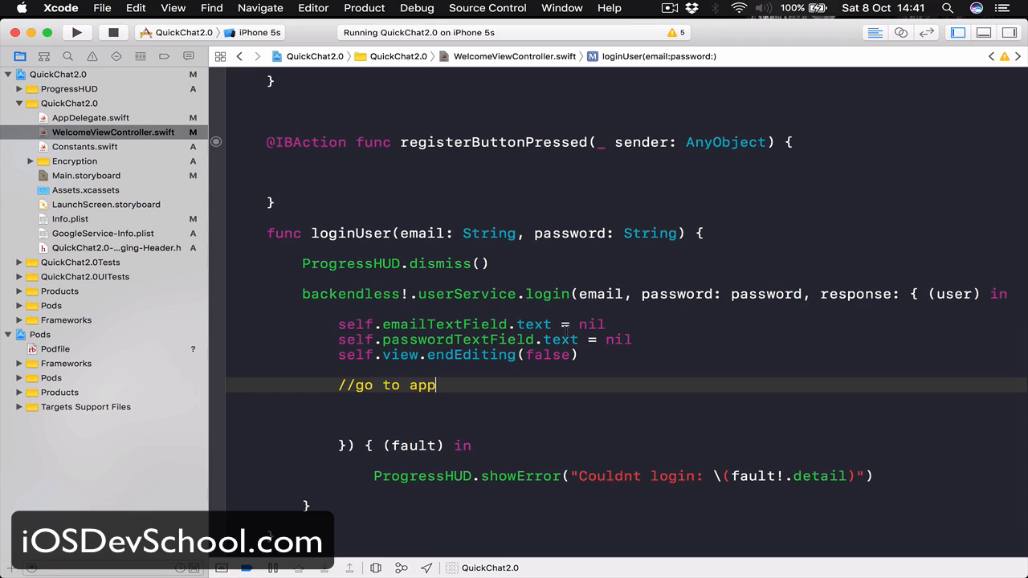
left_click(85, 175)
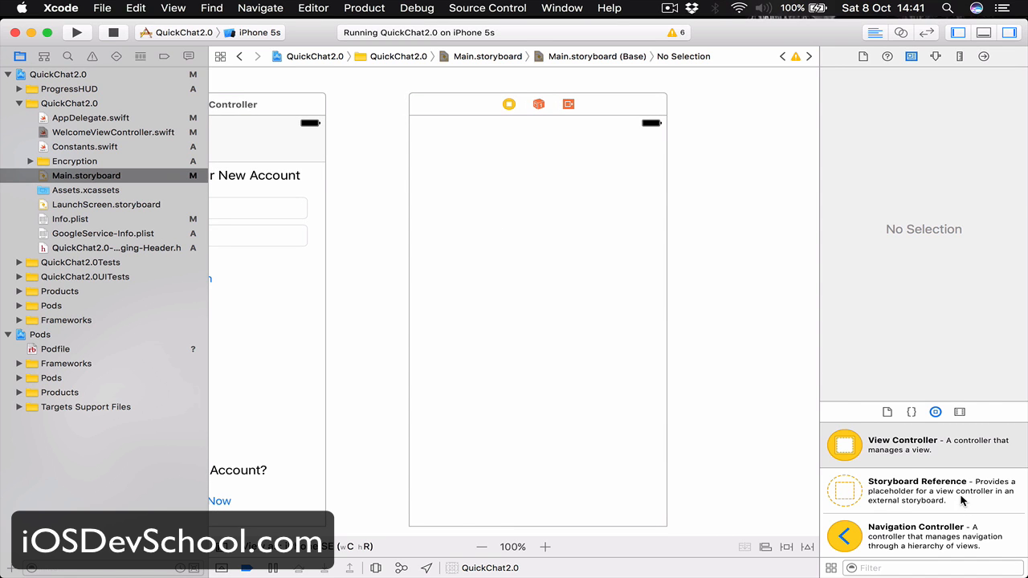
- Add a button and a full-width text field to the new screen
scroll("down", 3)
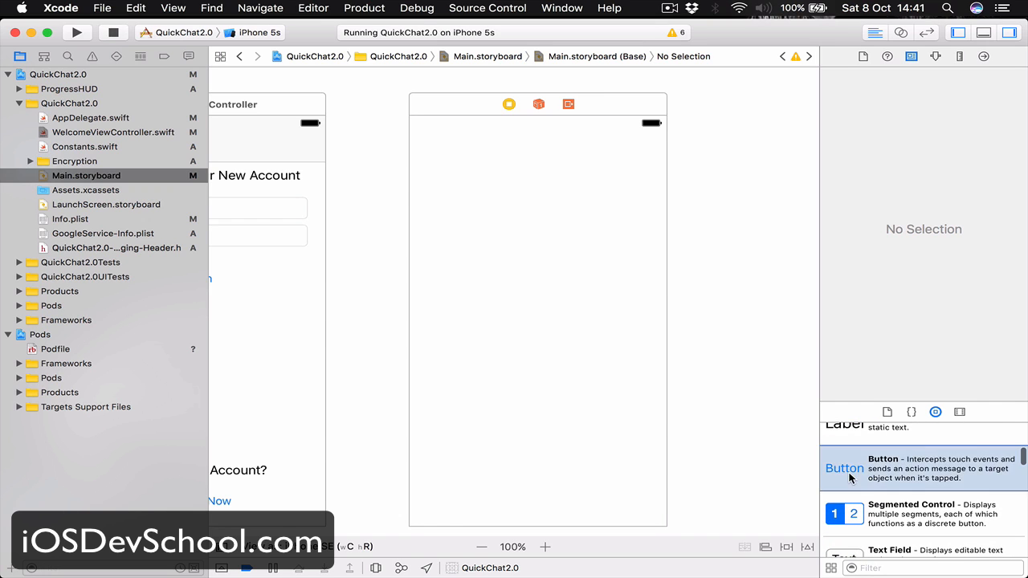
left_click_drag(844, 468, 538, 268)
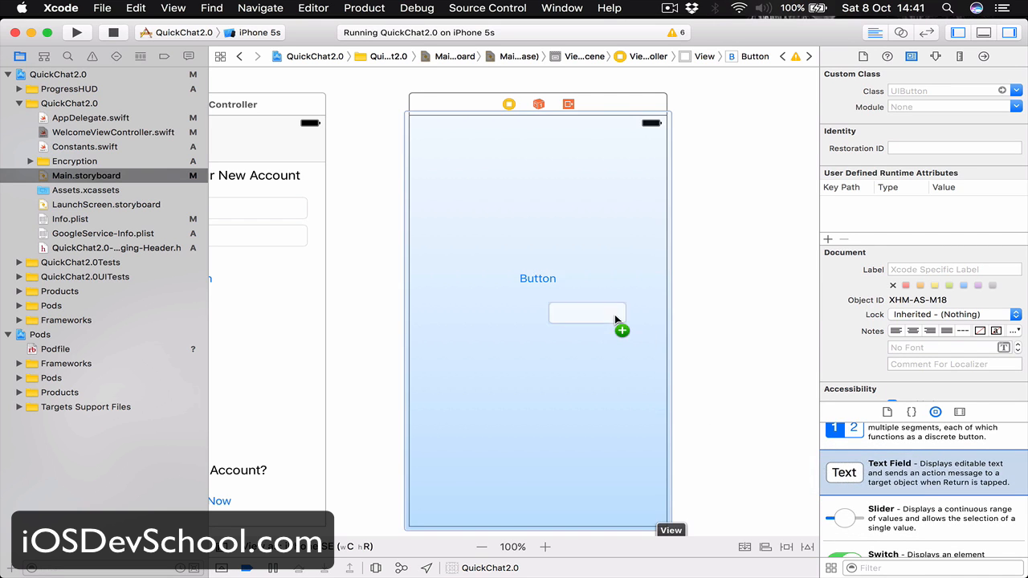
left_click_drag(587, 313, 467, 173)
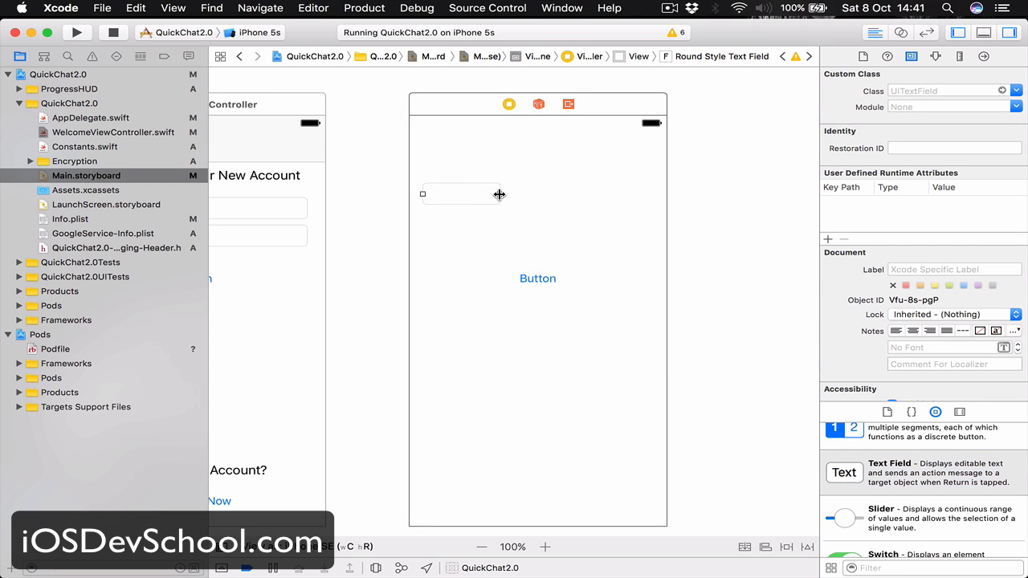
left_click_drag(498, 194, 652, 194)
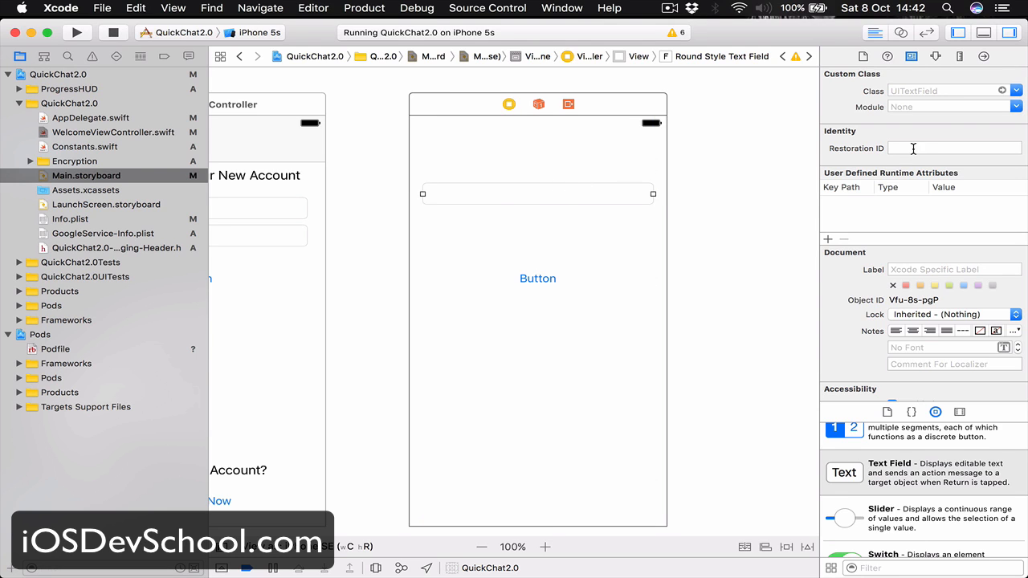
- Set placeholder Email, then duplicate the field for Username and Password placeholders
left_click(936, 56)
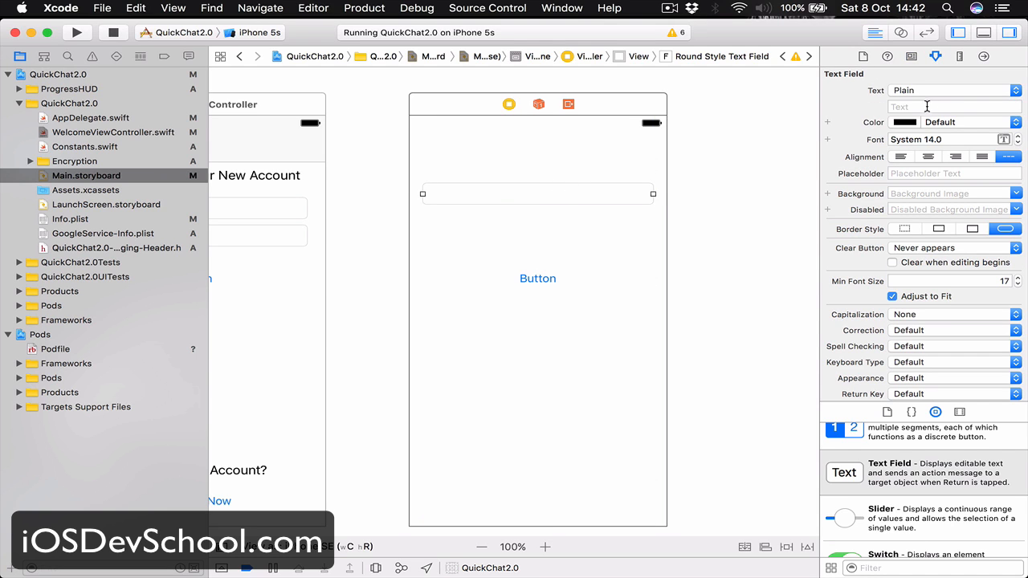
left_click(954, 173)
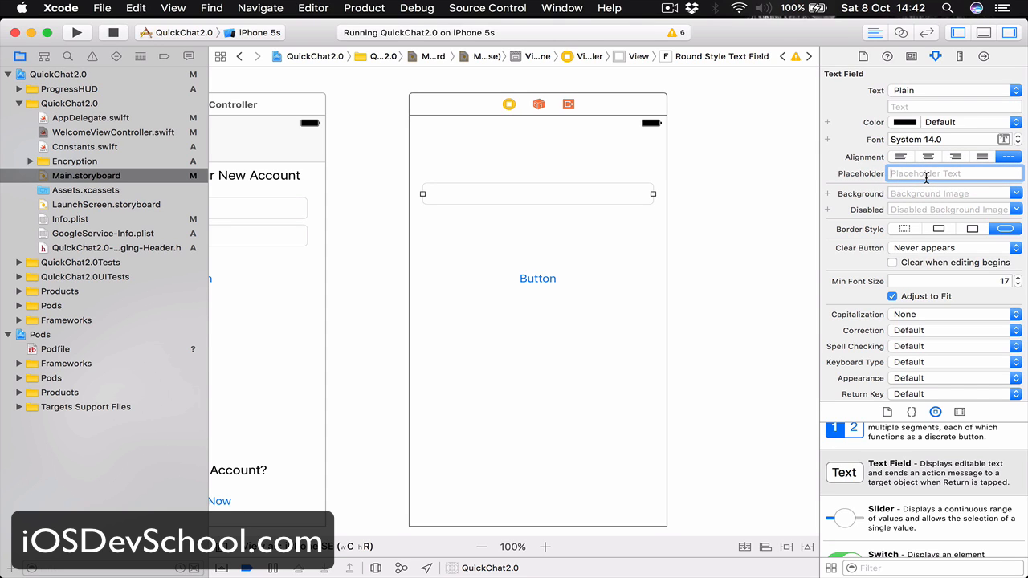
type("Email")
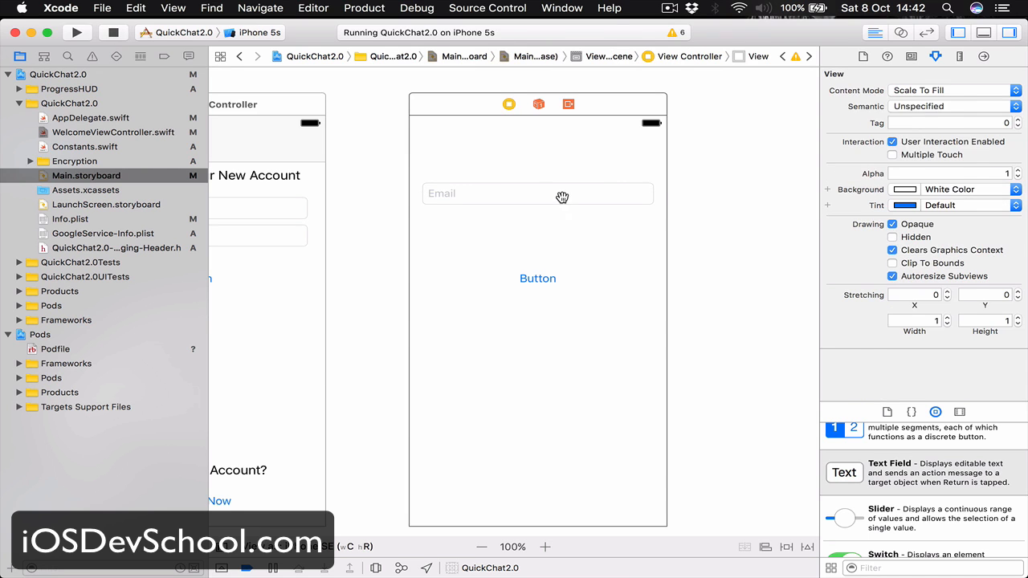
left_click(537, 194)
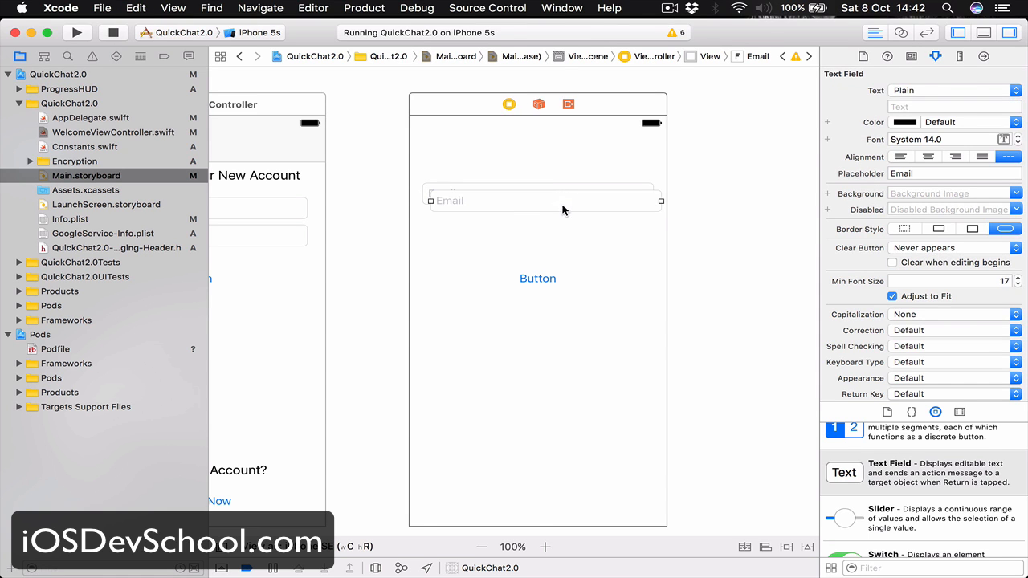
left_click_drag(538, 201, 538, 228)
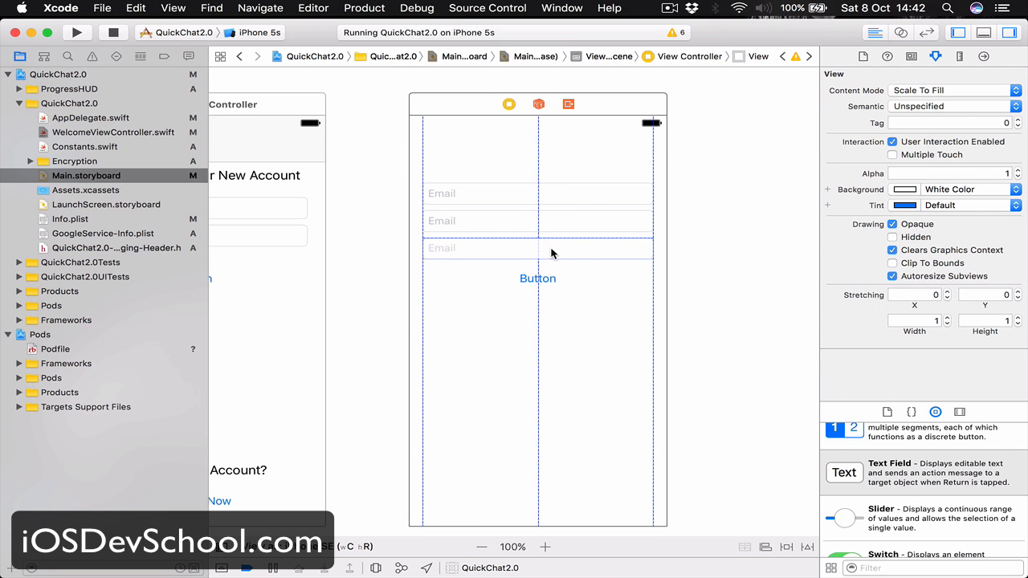
left_click(537, 220)
type("Username")
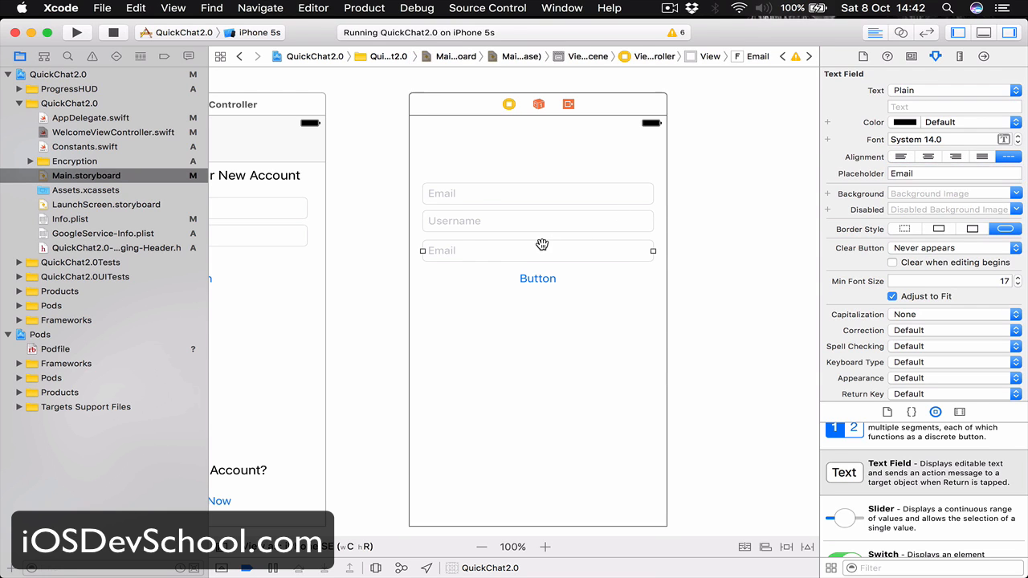
left_click(953, 173)
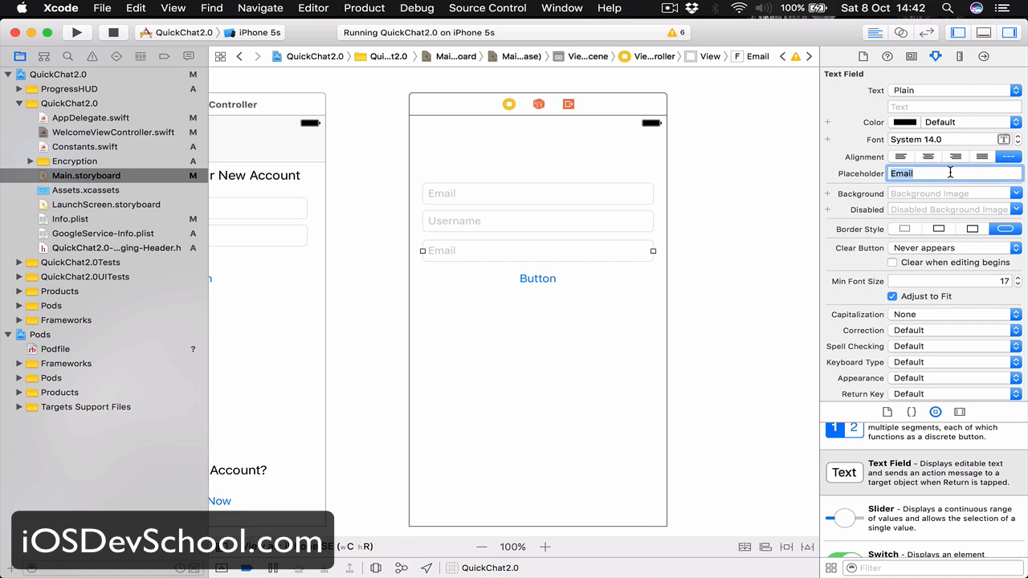
type("Password")
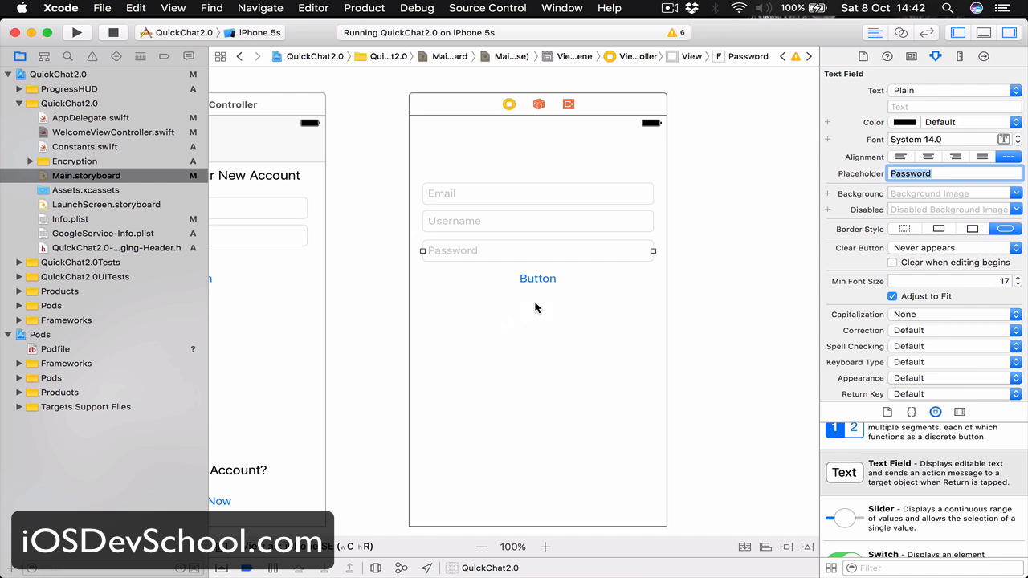
- Change the button's Title to Register and position it centred under the text fields
left_click(537, 278)
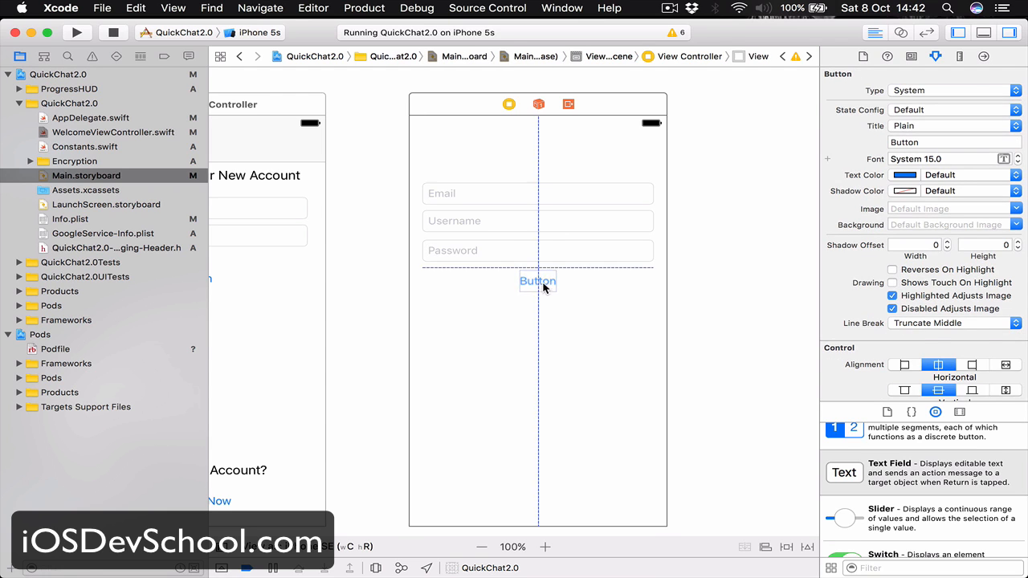
left_click(538, 286)
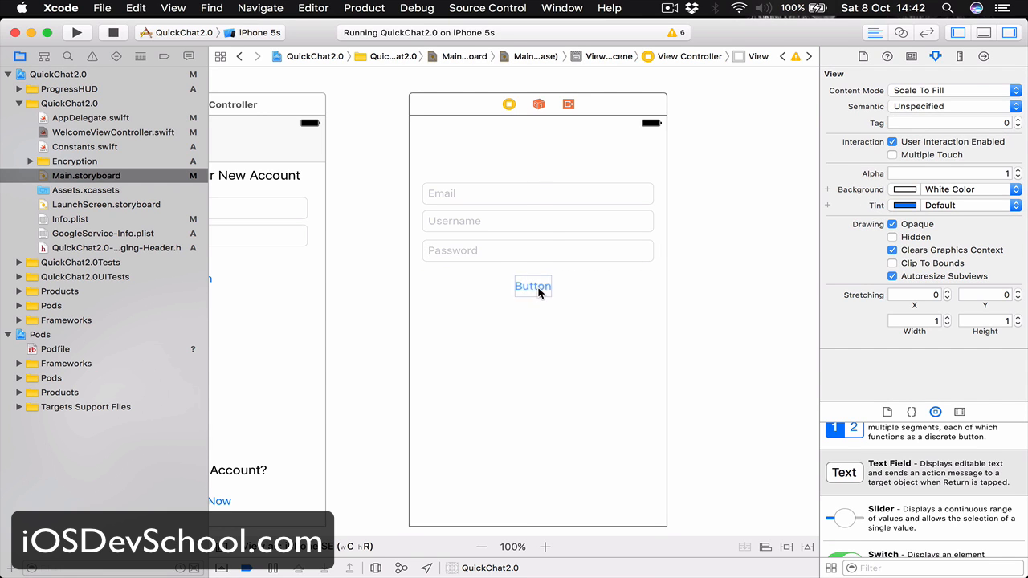
left_click(533, 286)
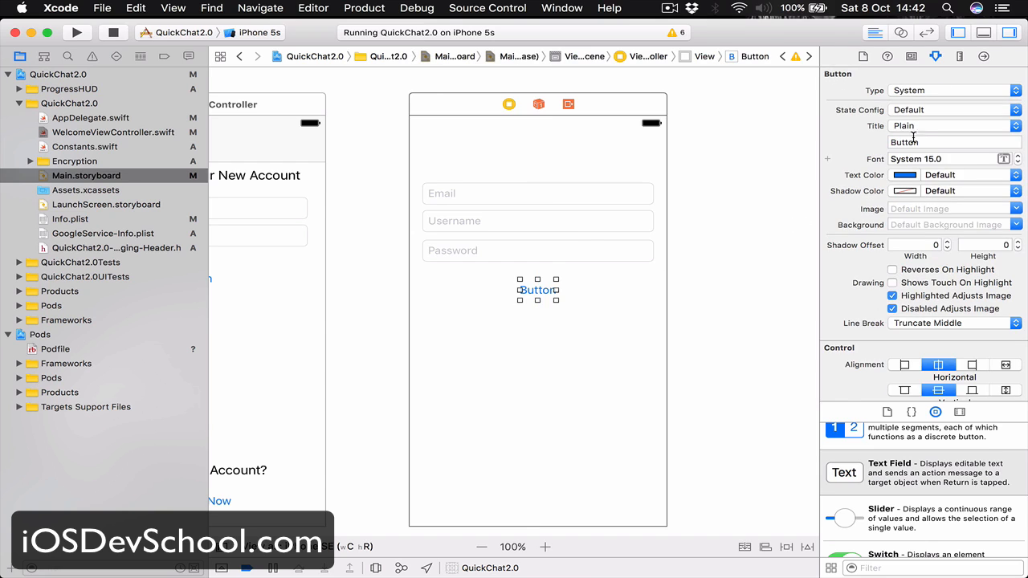
left_click(953, 142)
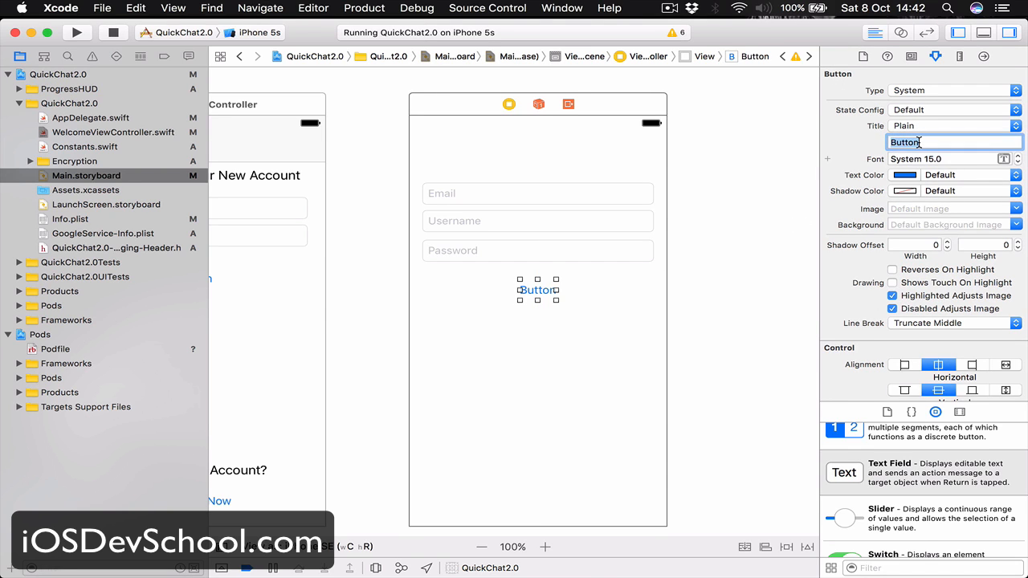
type("Register")
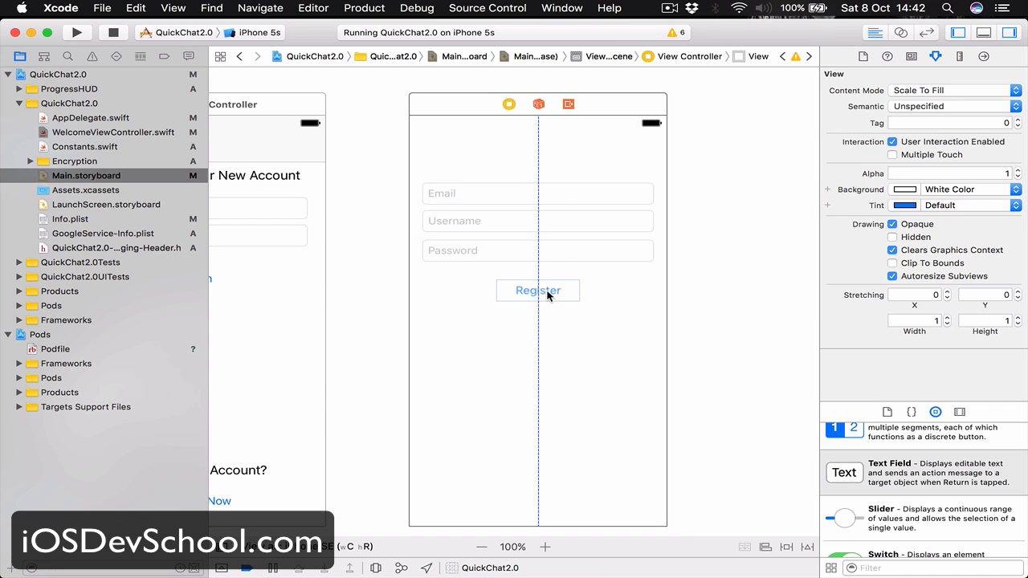
left_click(537, 290)
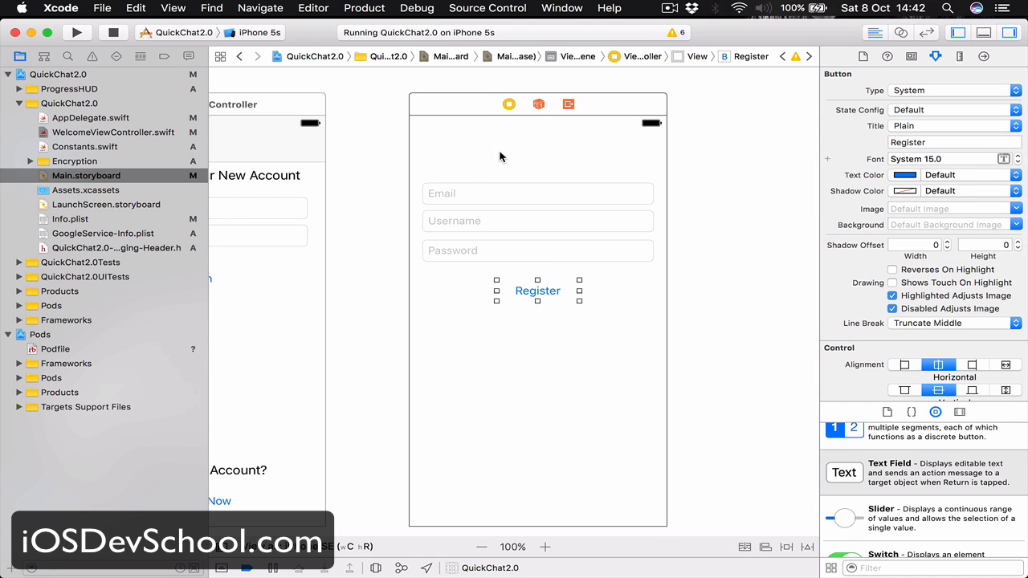
left_click(534, 221)
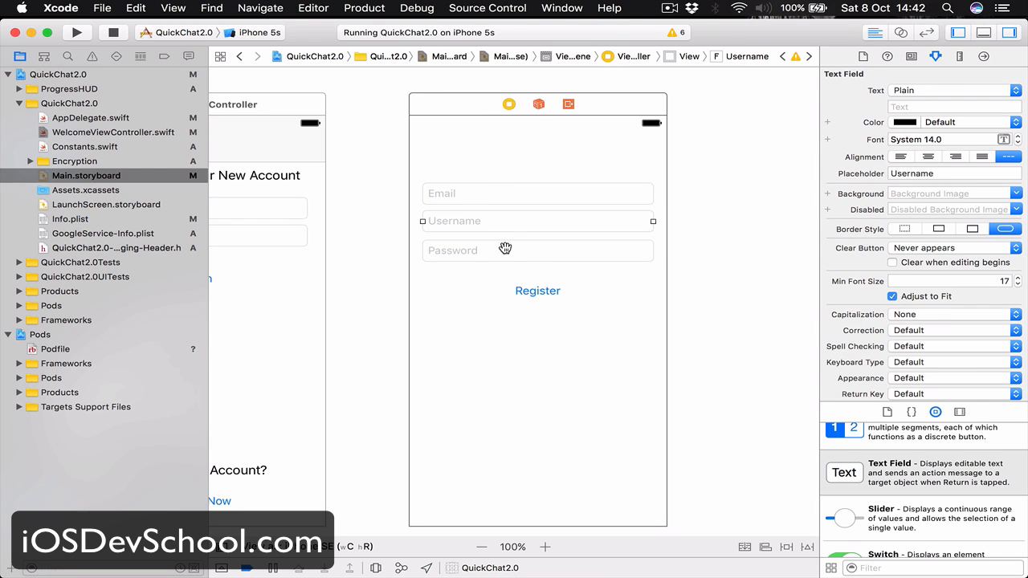
left_click(537, 290)
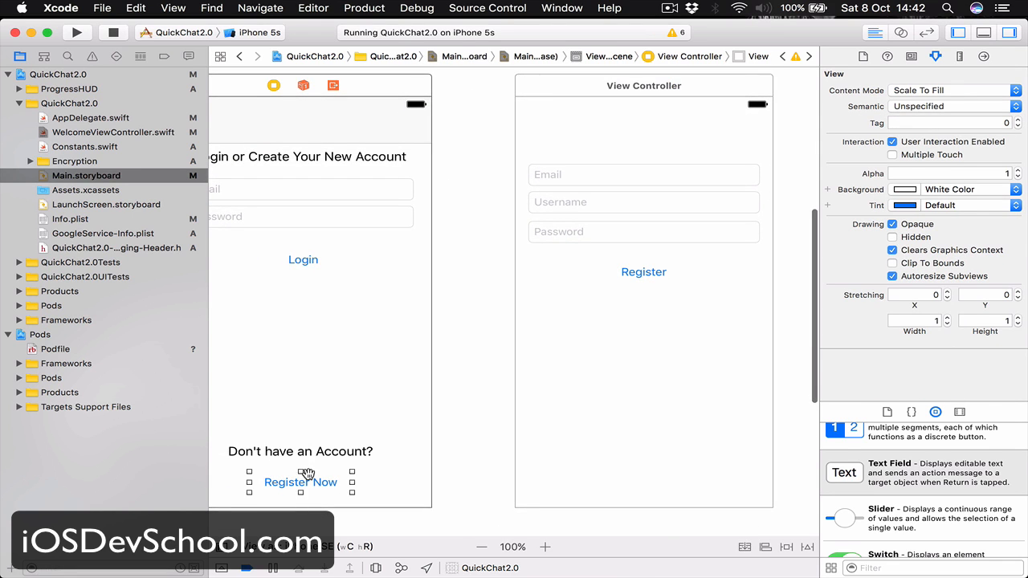
- Link Register Now to the registration screen as Show Detail, then switch the segue to Show
left_click(300, 482)
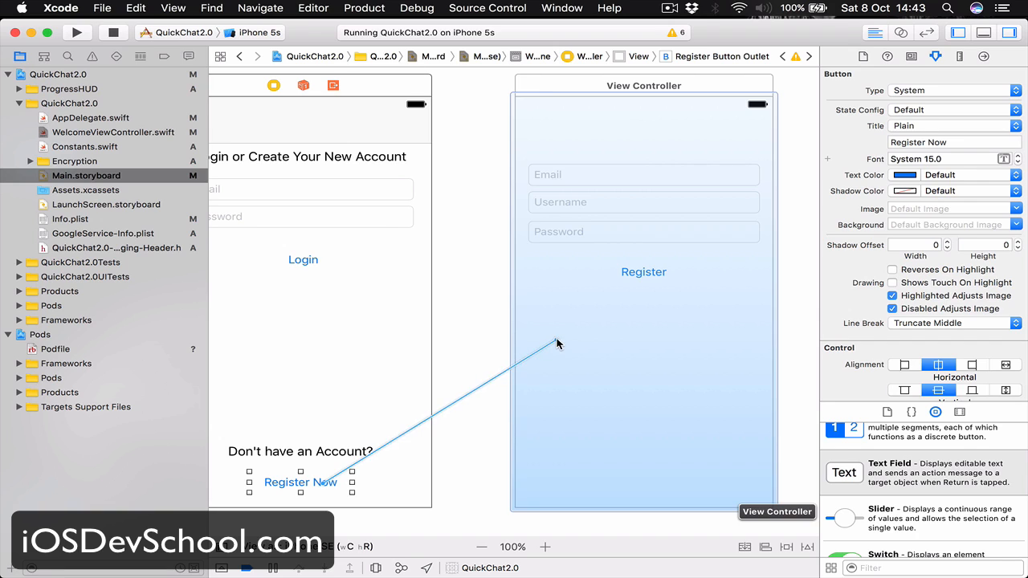
left_click(558, 342)
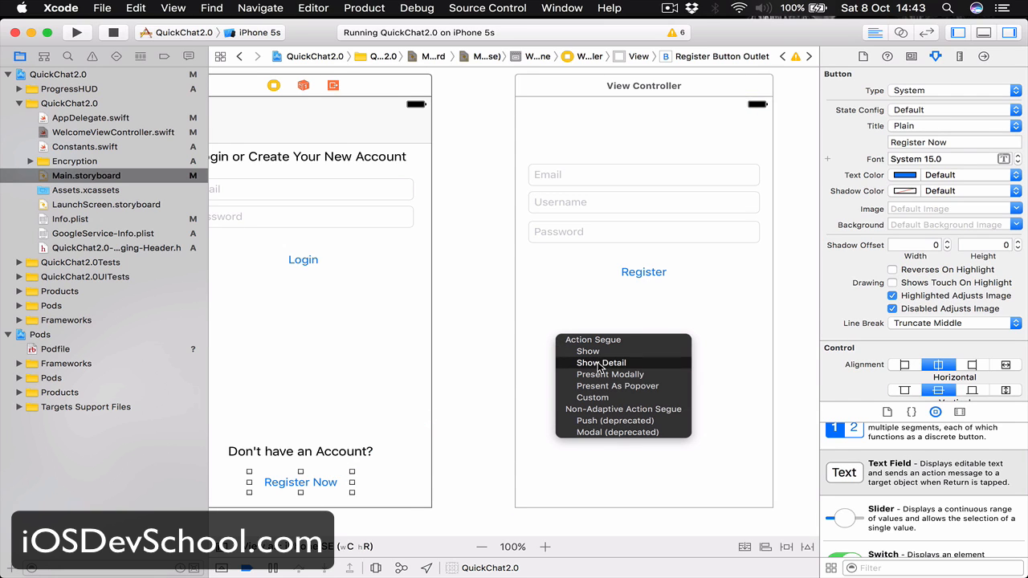
left_click(601, 362)
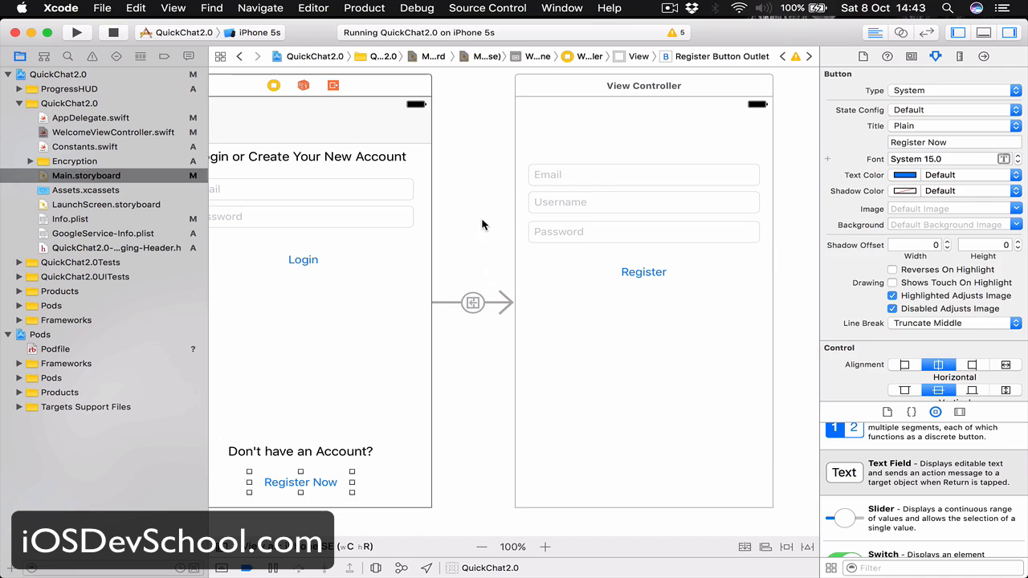
left_click(472, 302)
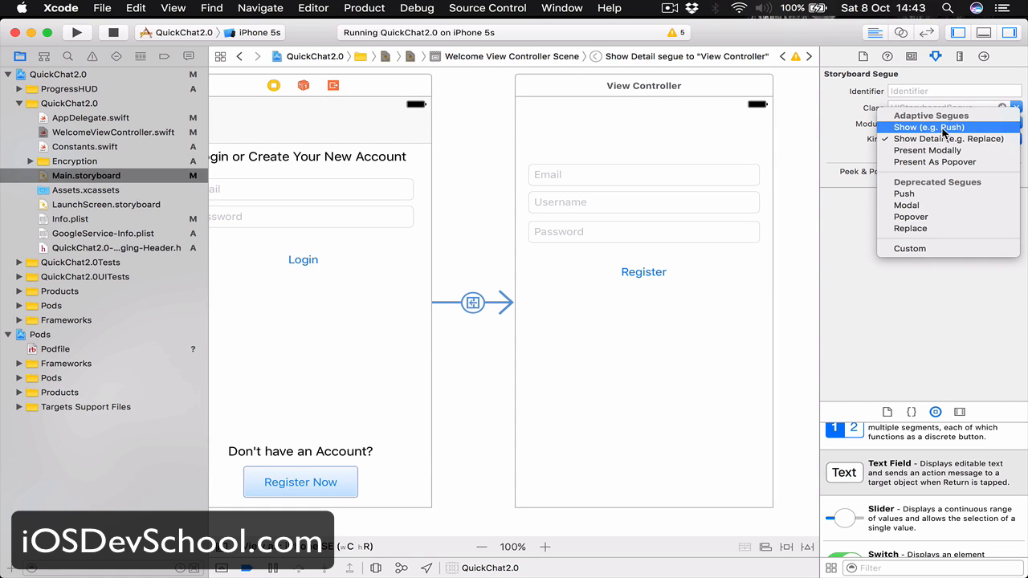
left_click(929, 127)
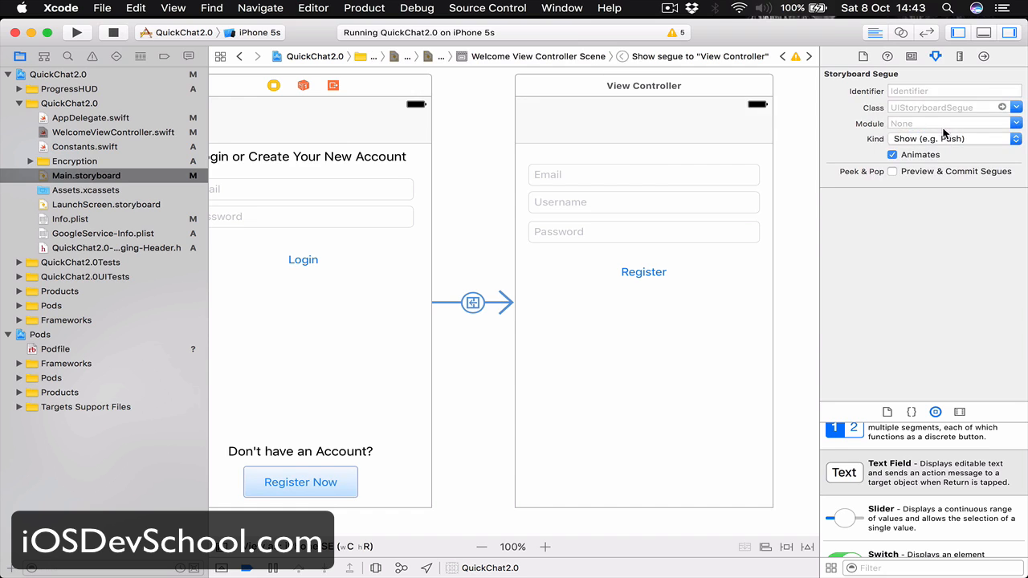
mouse_move(651, 124)
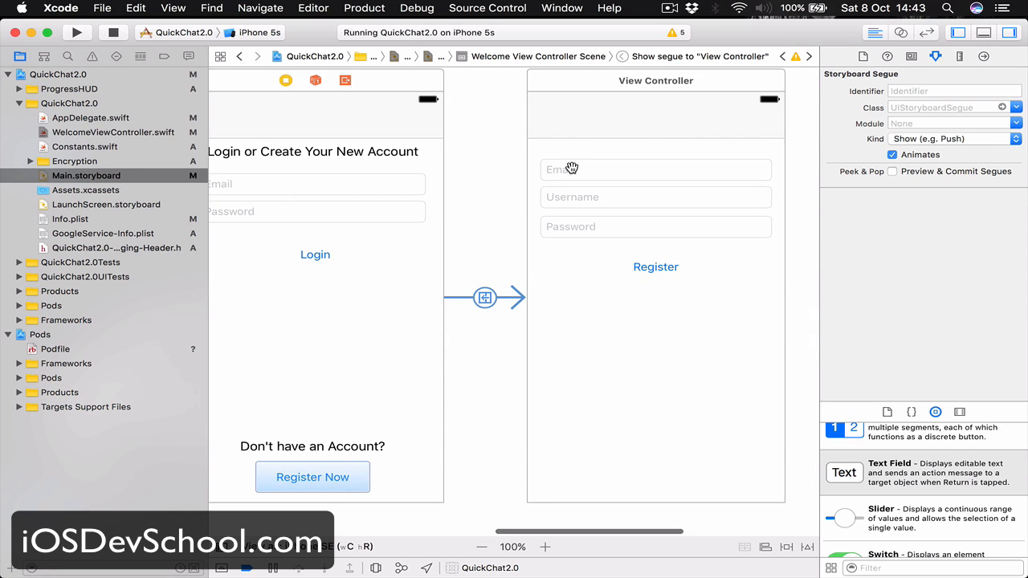
mouse_move(626, 113)
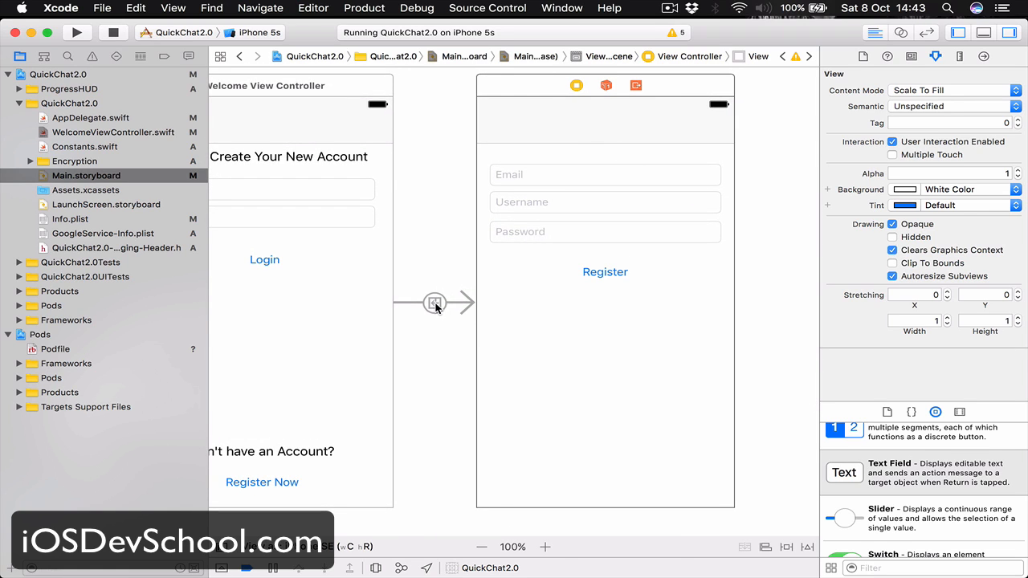
- Change the segue's Kind to Push, then back to Show
left_click(434, 302)
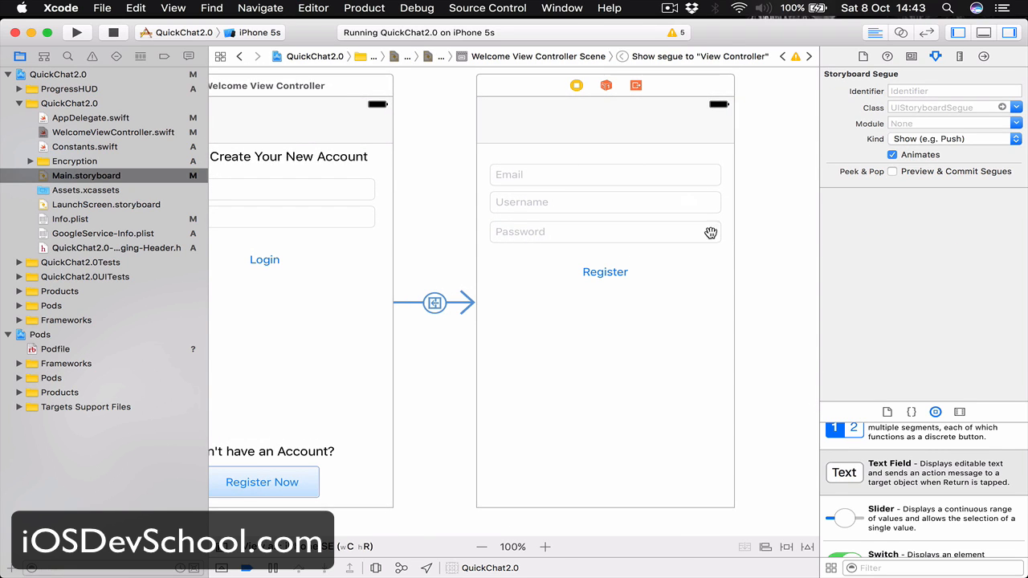
mouse_move(639, 162)
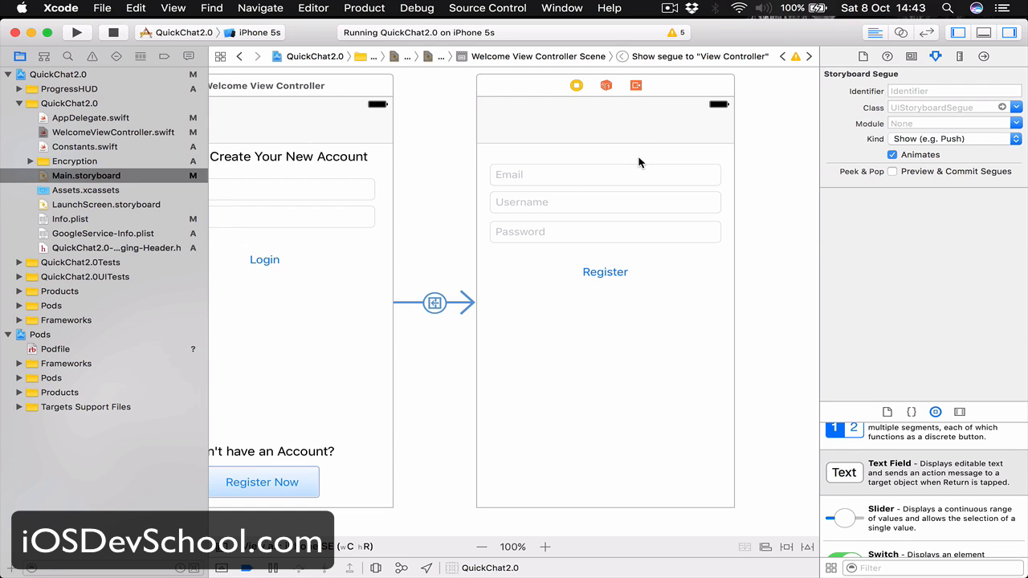
mouse_move(606, 125)
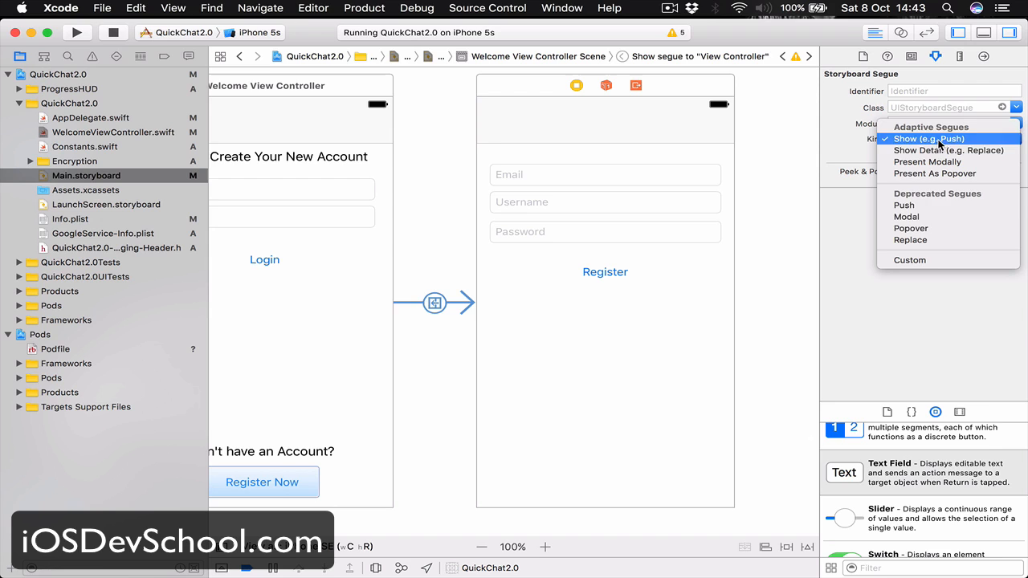
mouse_move(920, 204)
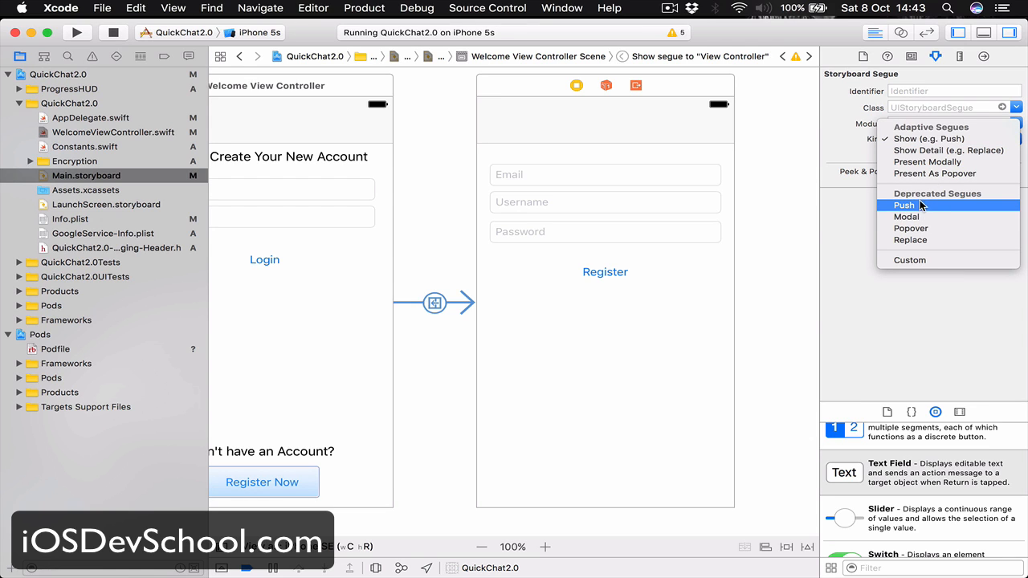
left_click(903, 205)
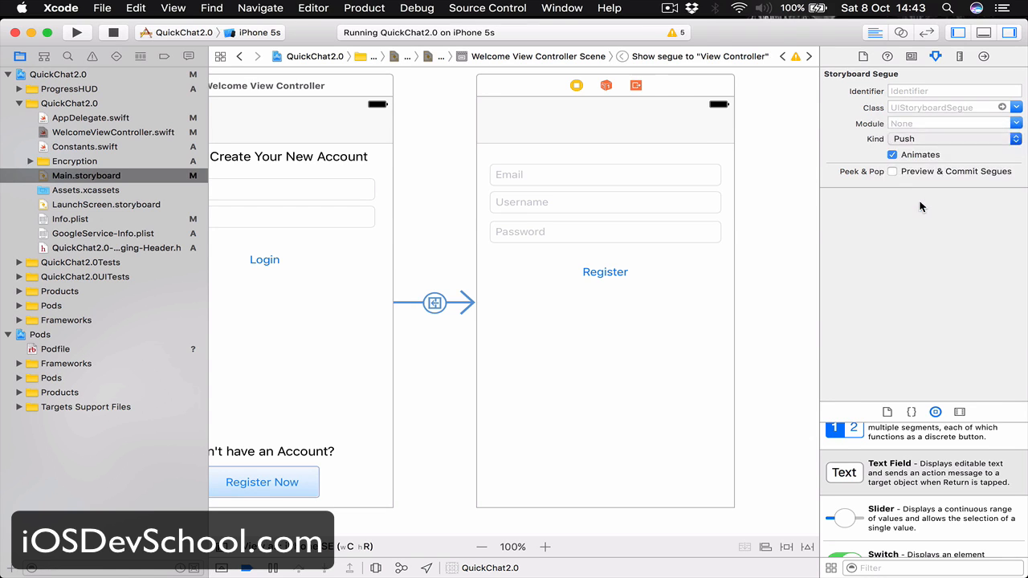
left_click(604, 125)
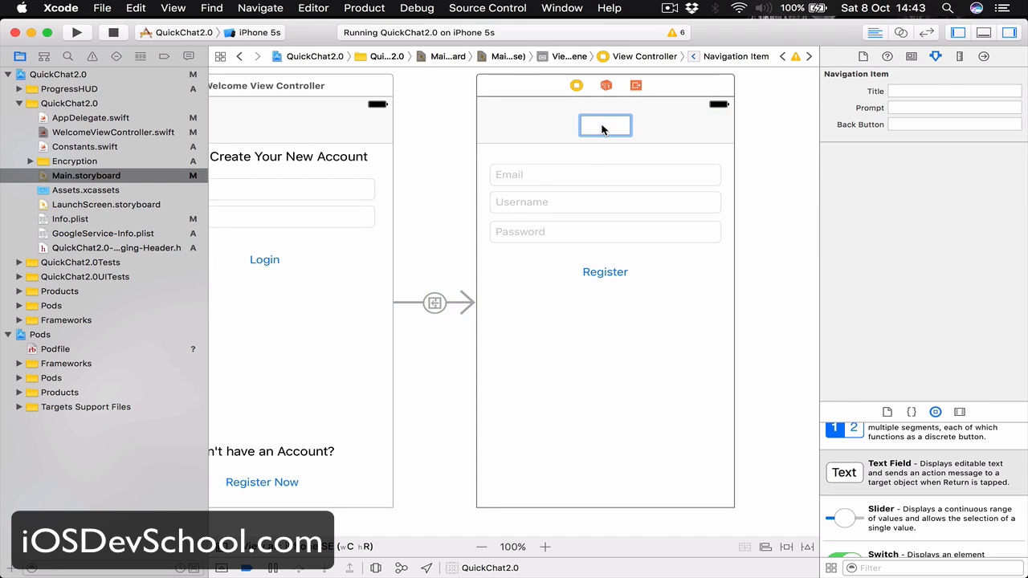
left_click(428, 316)
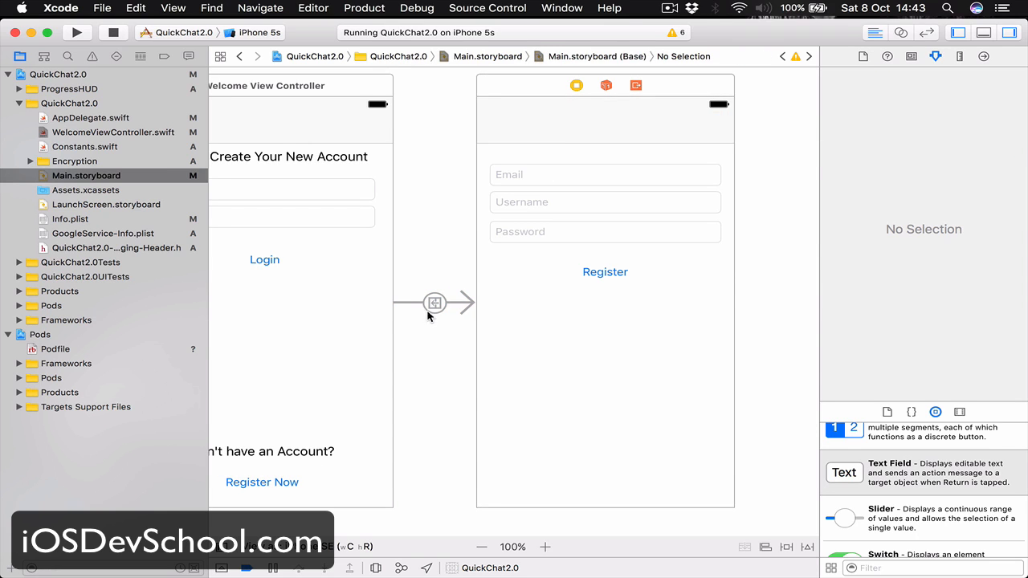
left_click(434, 303)
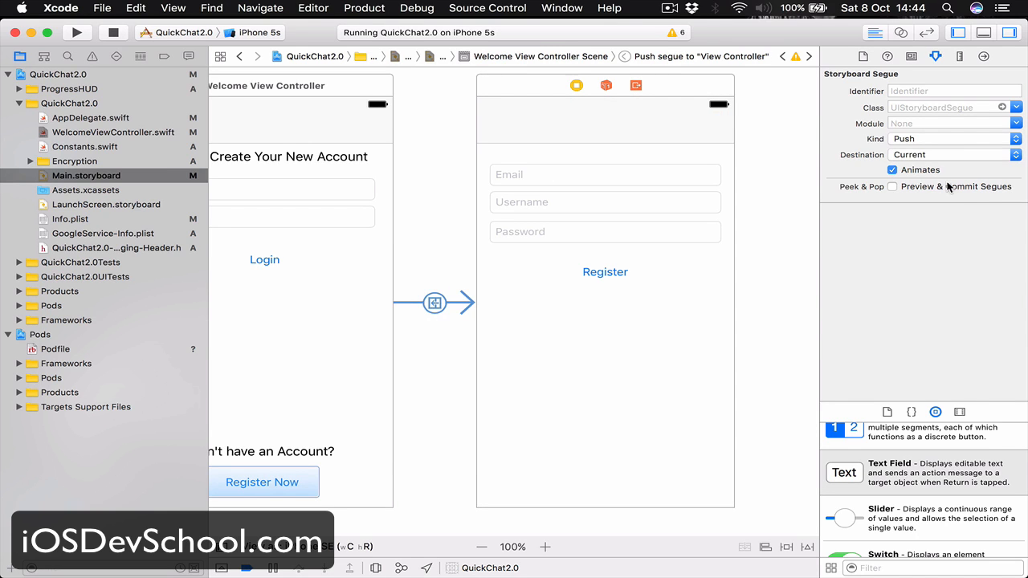
left_click(952, 138)
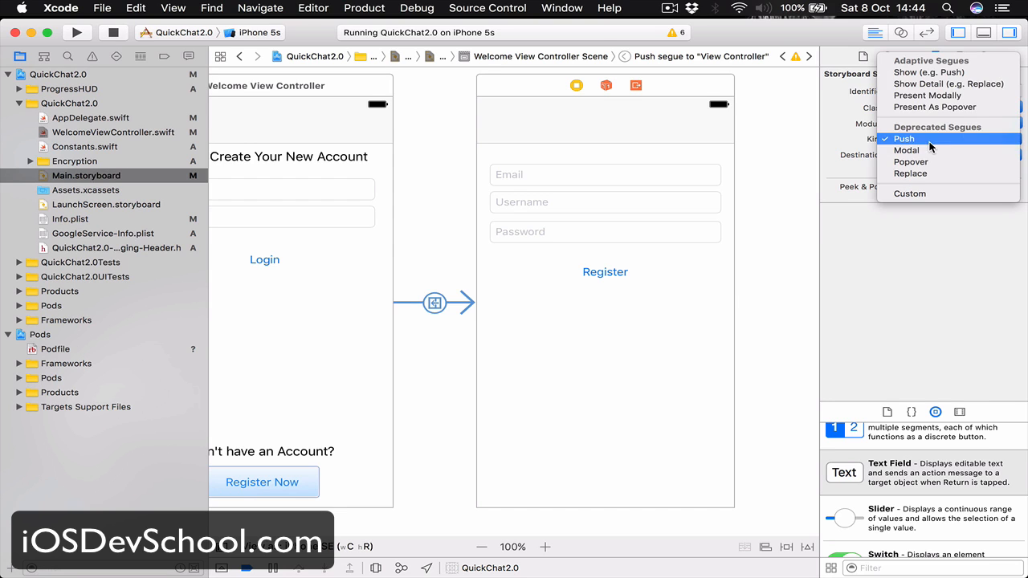
left_click(928, 72)
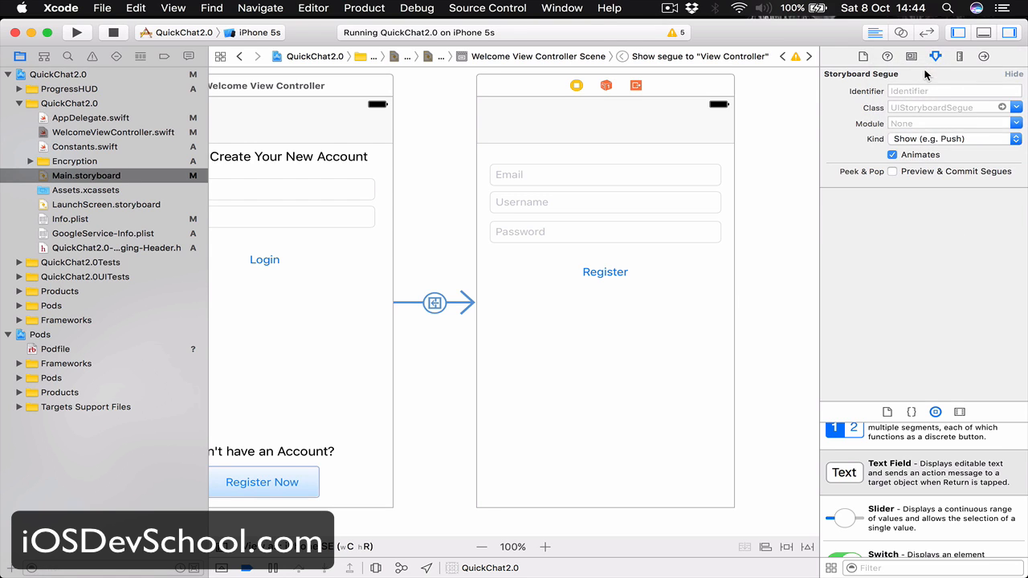
- Set the registration screen's navigation bar title to Register
left_click(605, 125)
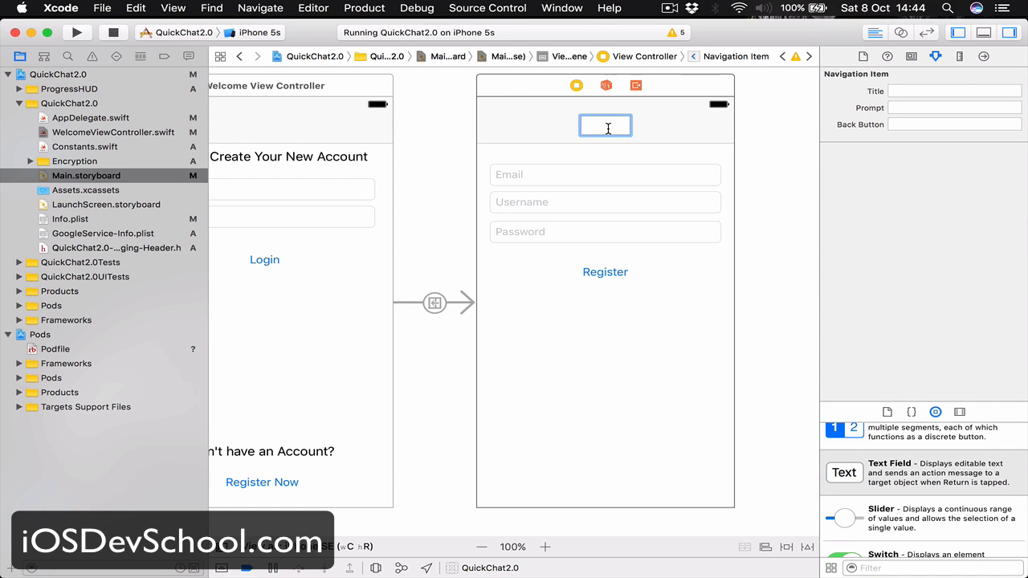
type("R")
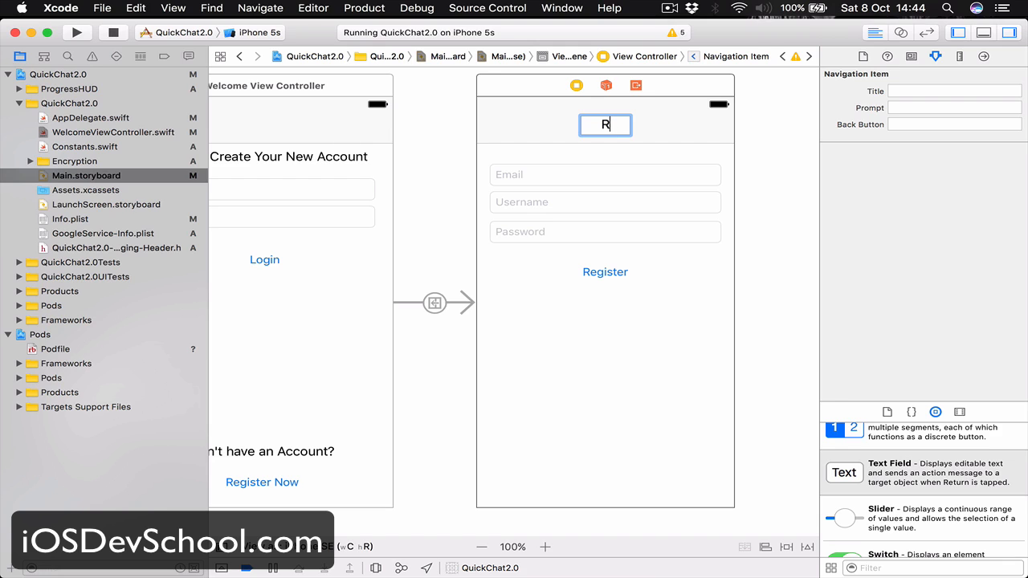
type("egister")
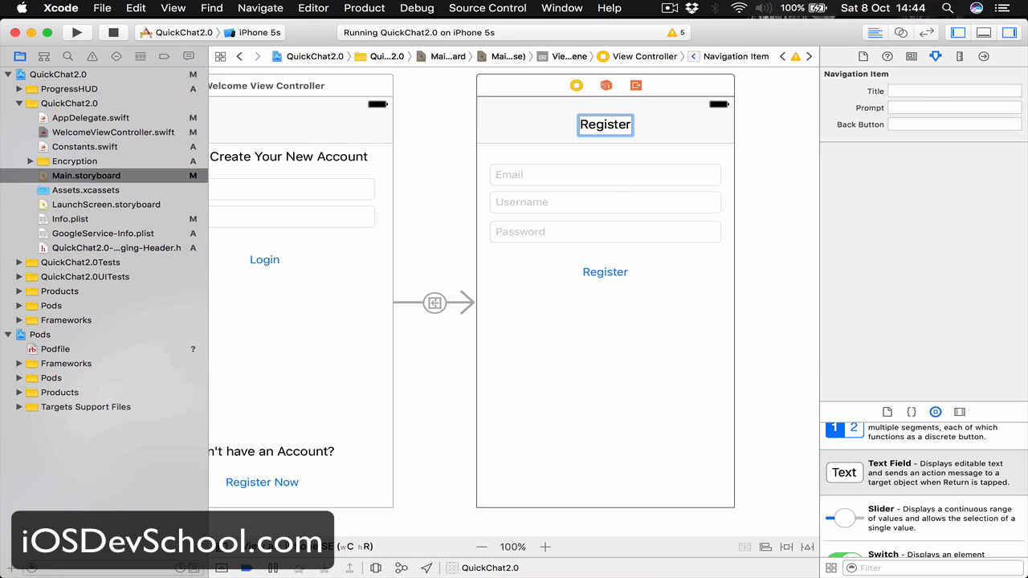
left_click(604, 124)
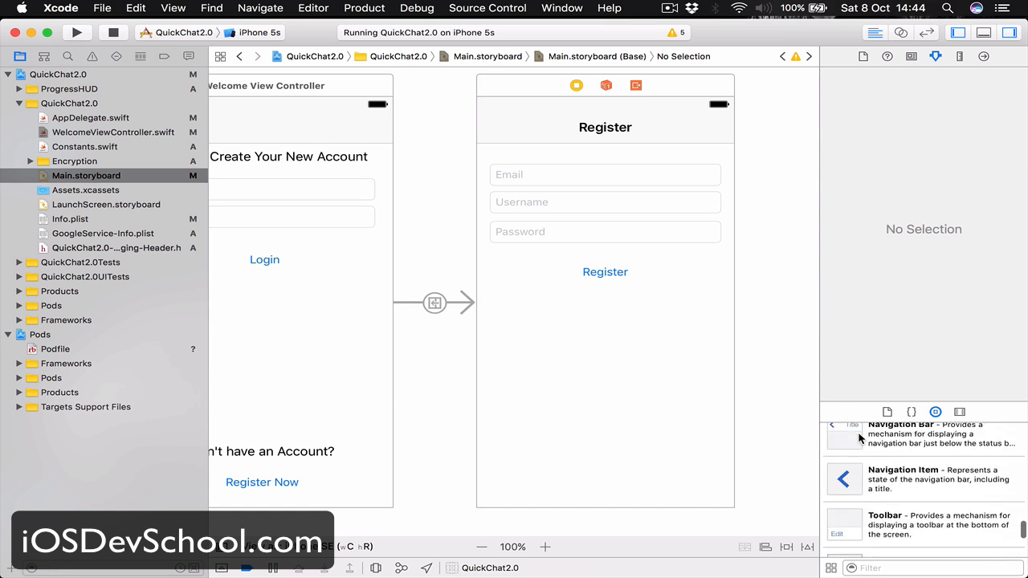
- Drop a Bar Button Item at the navigation bar's right, Default tint, System Item Camera
scroll("down", 3)
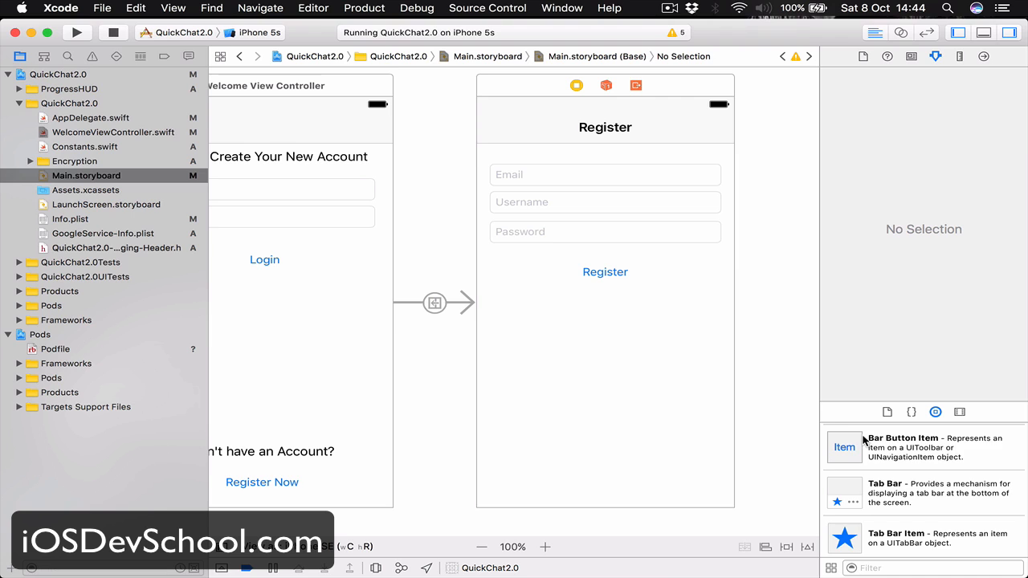
left_click_drag(844, 446, 710, 129)
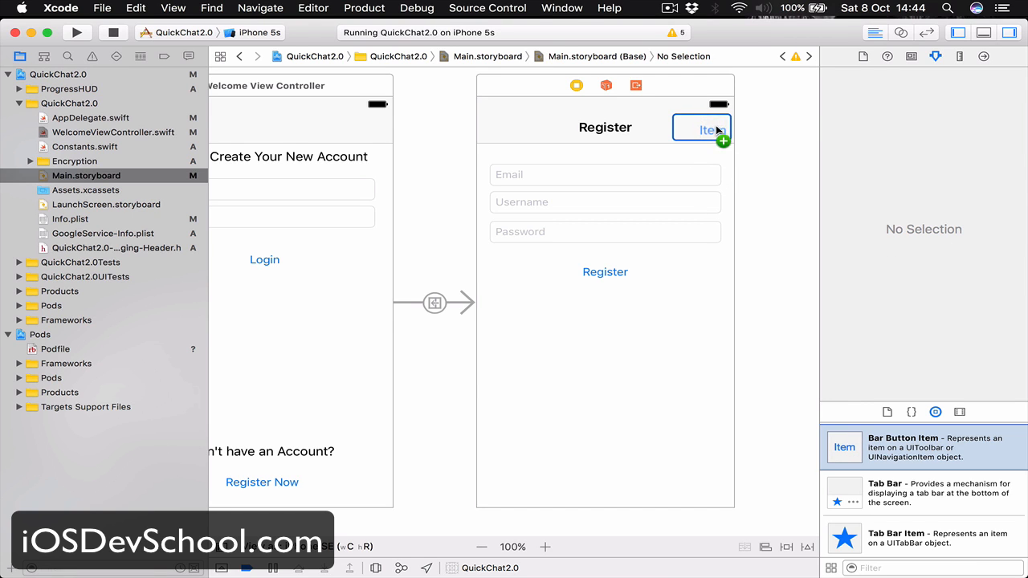
left_click(709, 130)
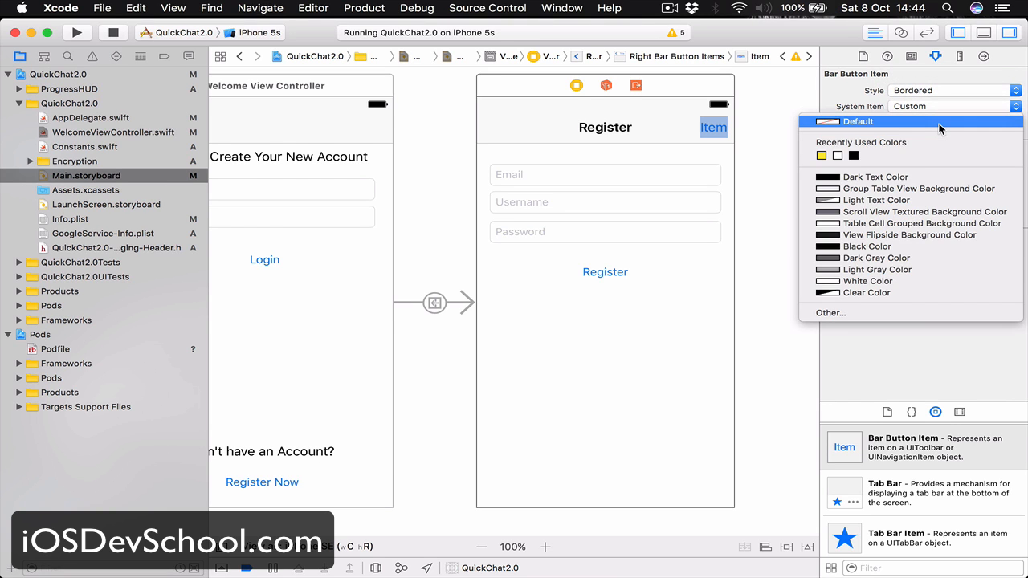
left_click(858, 122)
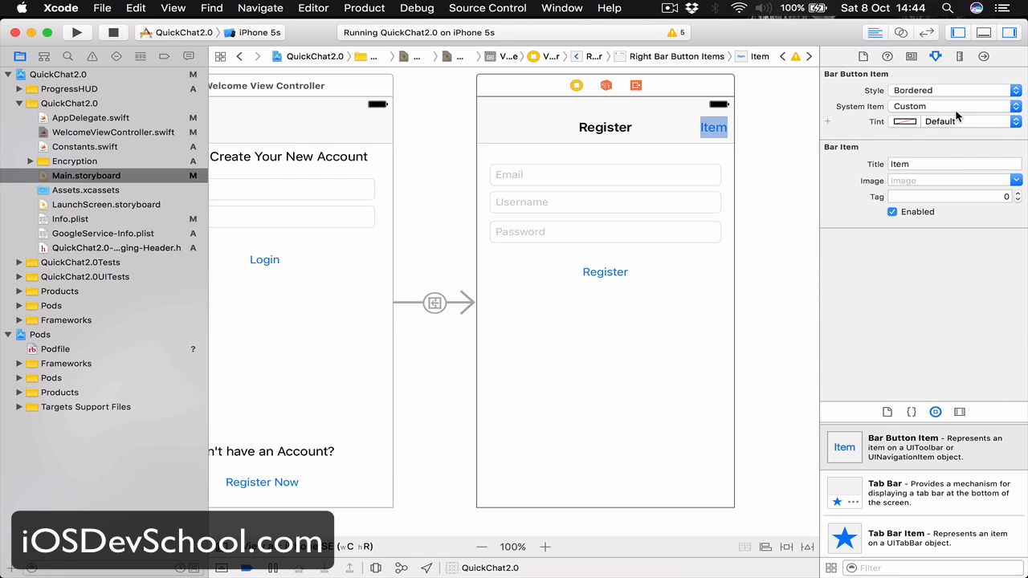
left_click(951, 106)
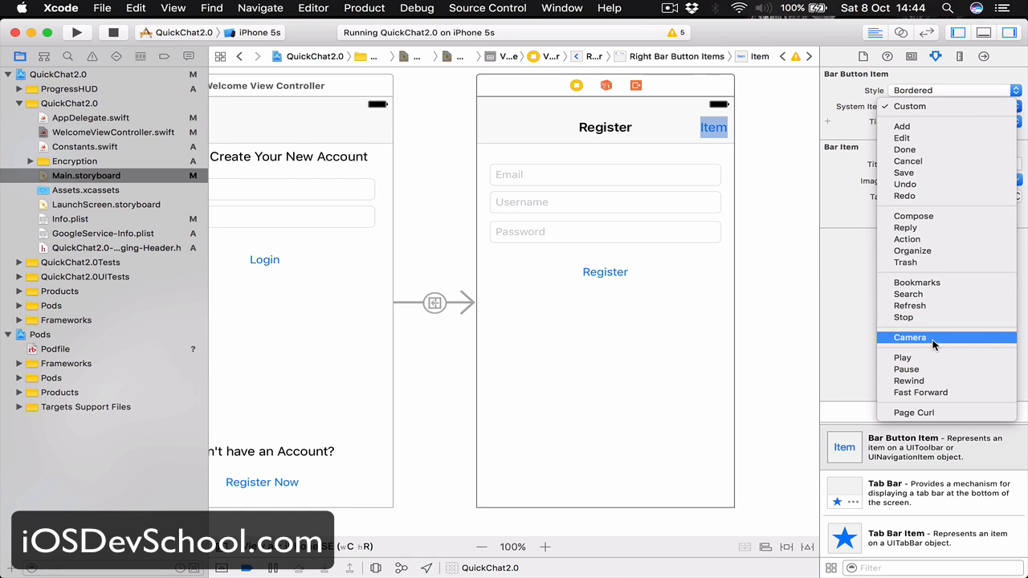
left_click(909, 338)
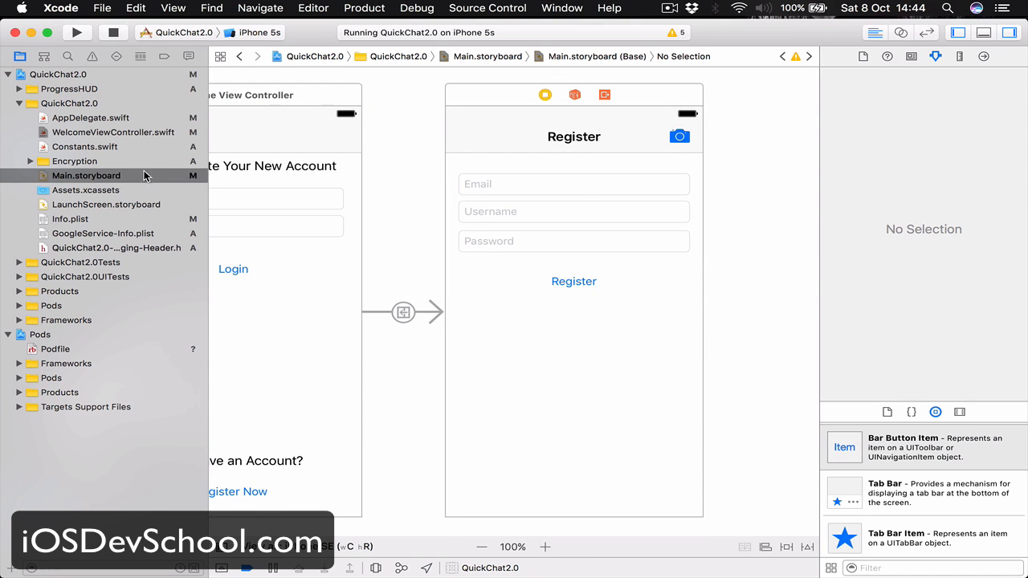
- Create RegisterViewController.swift from the Cocoa Touch Class template, subclassing UIViewController
left_click(112, 132)
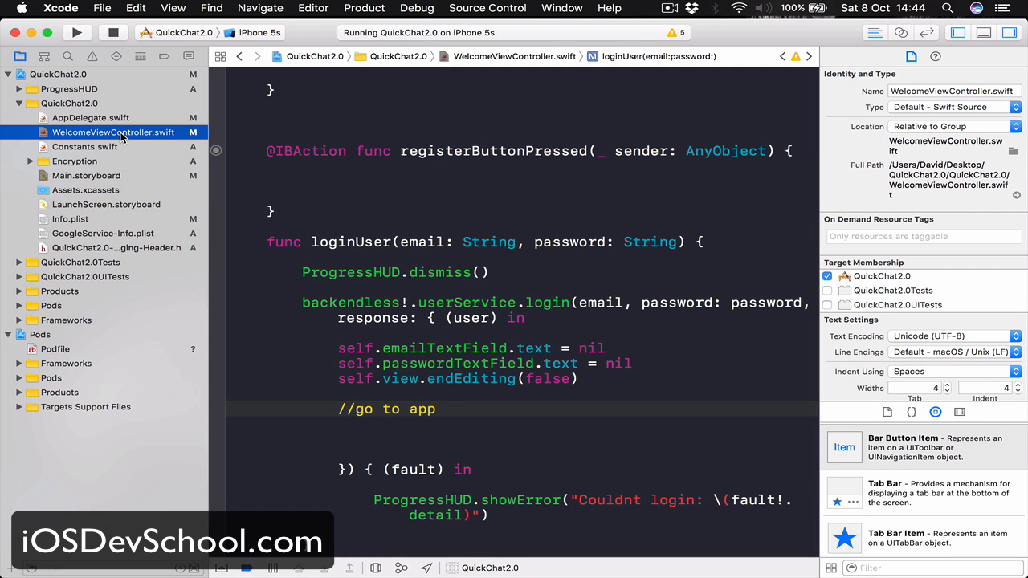
left_click(101, 8)
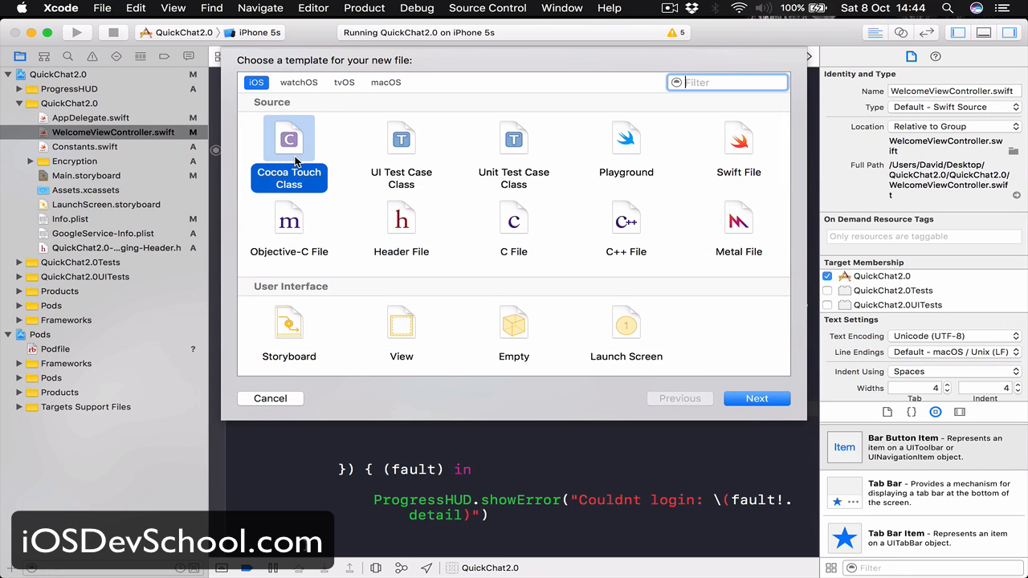
left_click(756, 398)
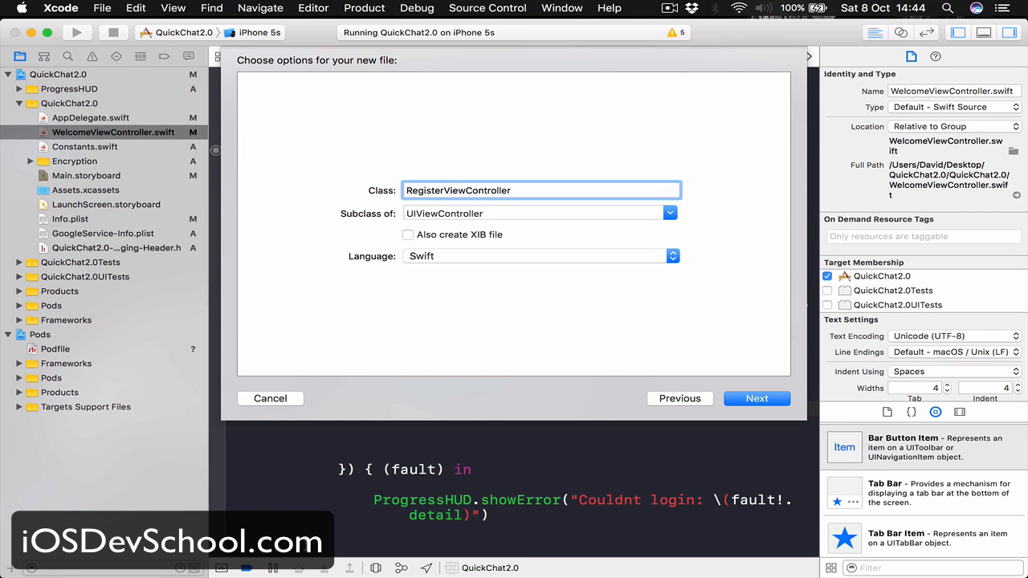
left_click(269, 399)
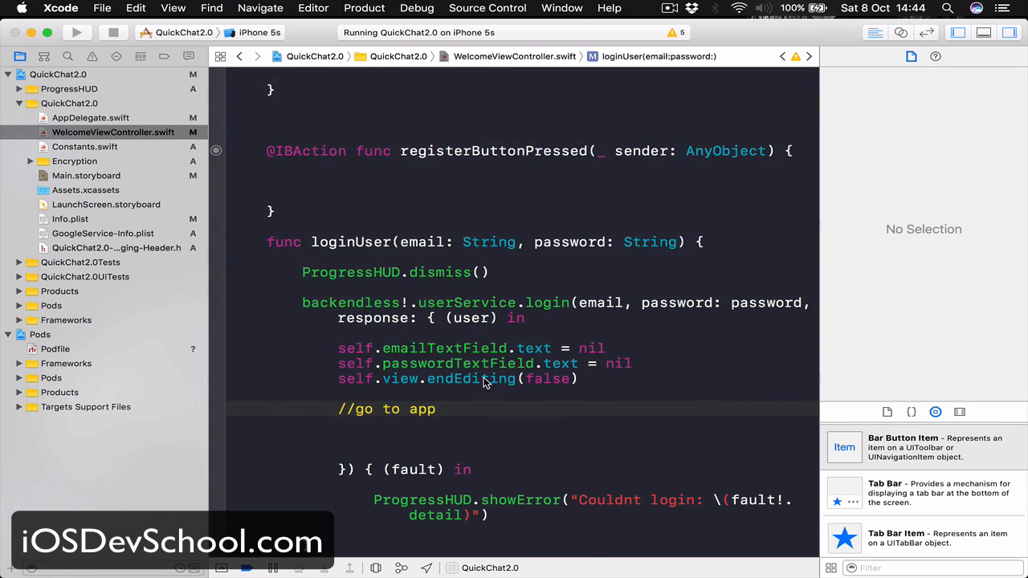
left_click(110, 146)
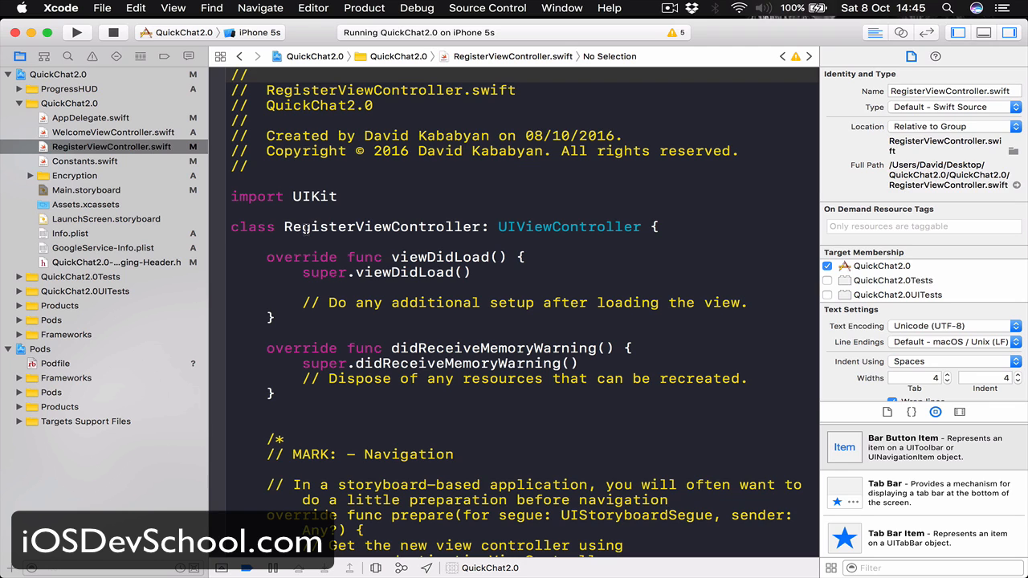
- Set the Register scene's custom class to RegisterViewController in the Identity inspector
left_click(86, 190)
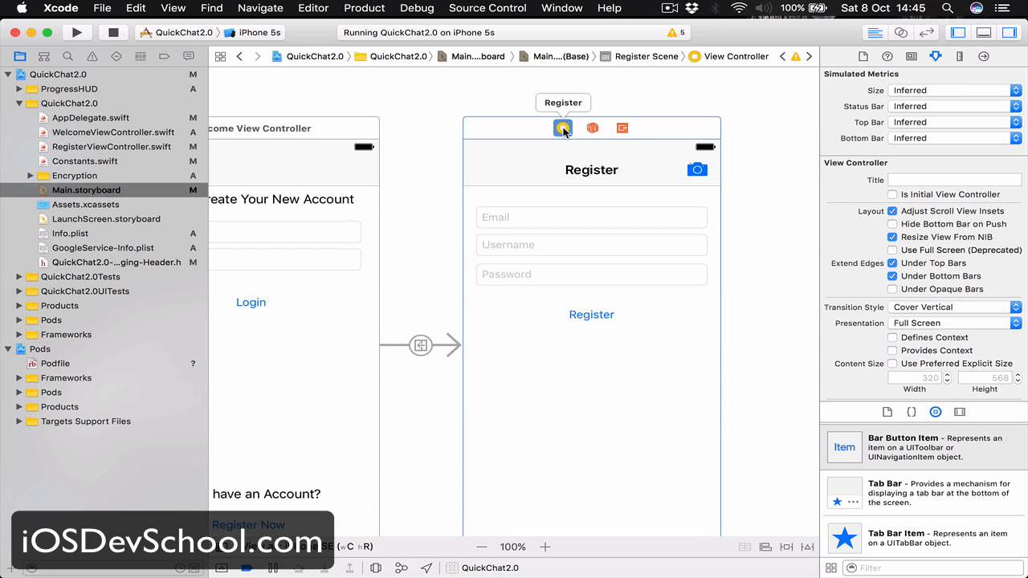
left_click(911, 56)
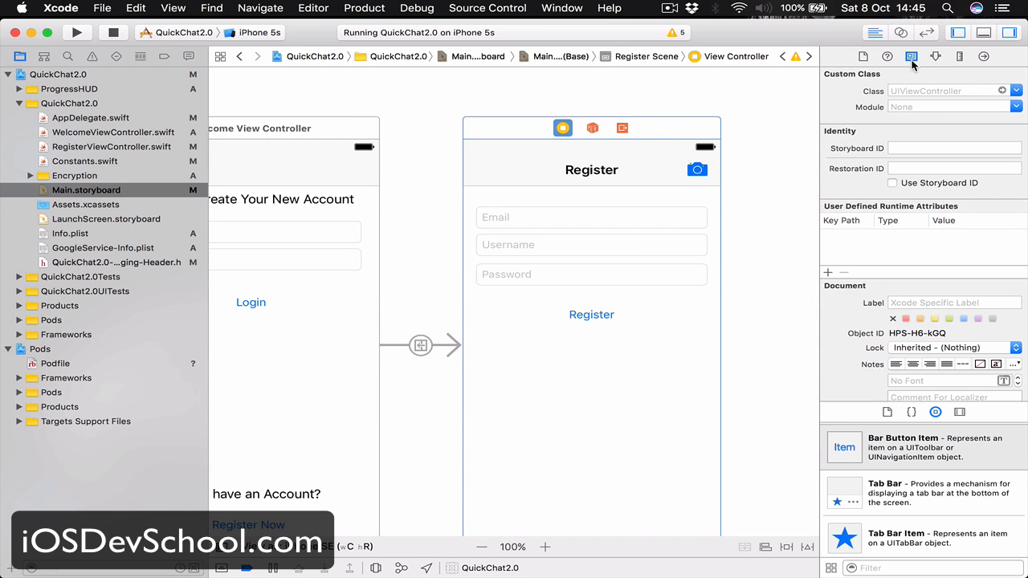
left_click(947, 90)
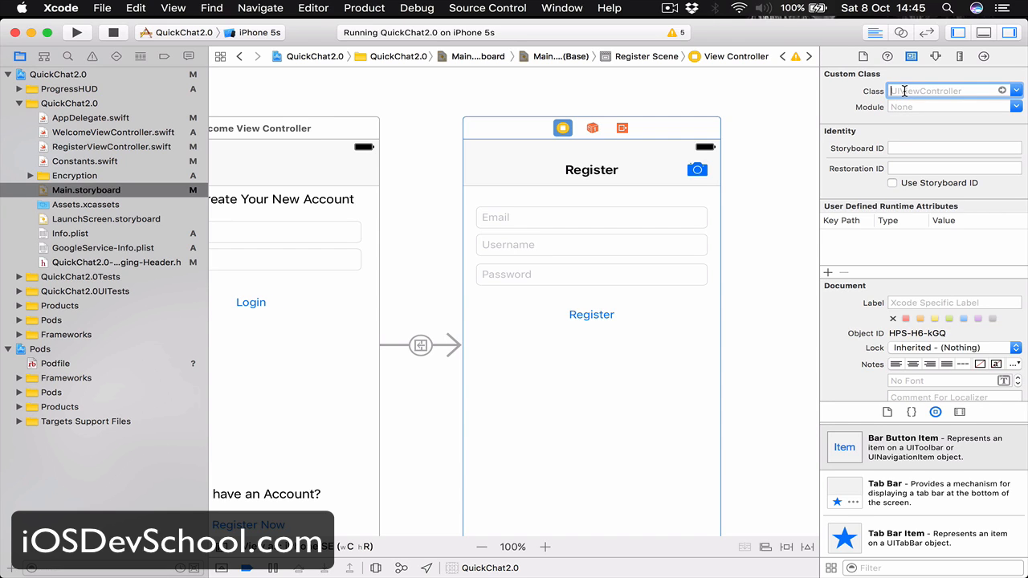
type("RegisterViewController")
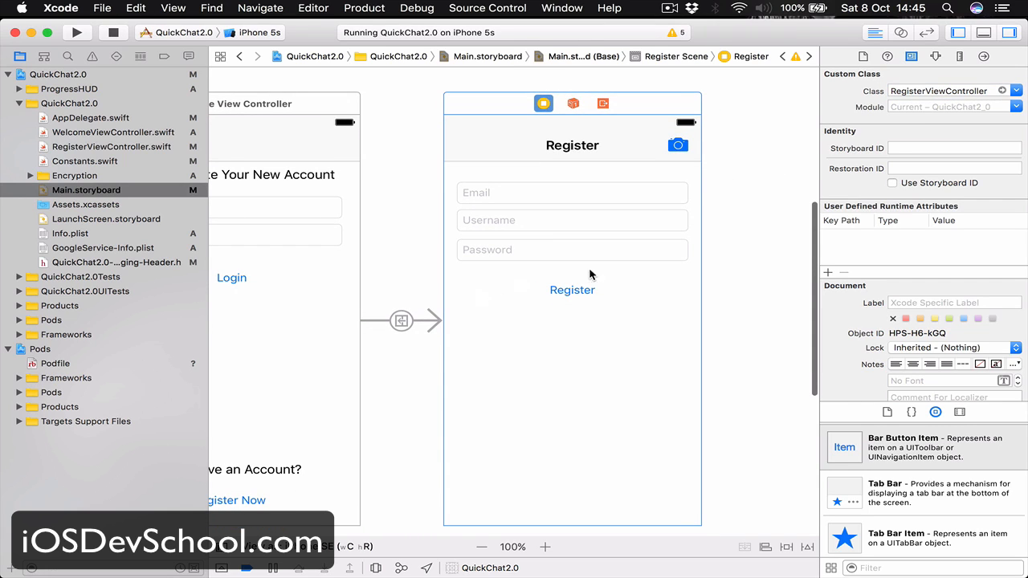
mouse_move(691, 134)
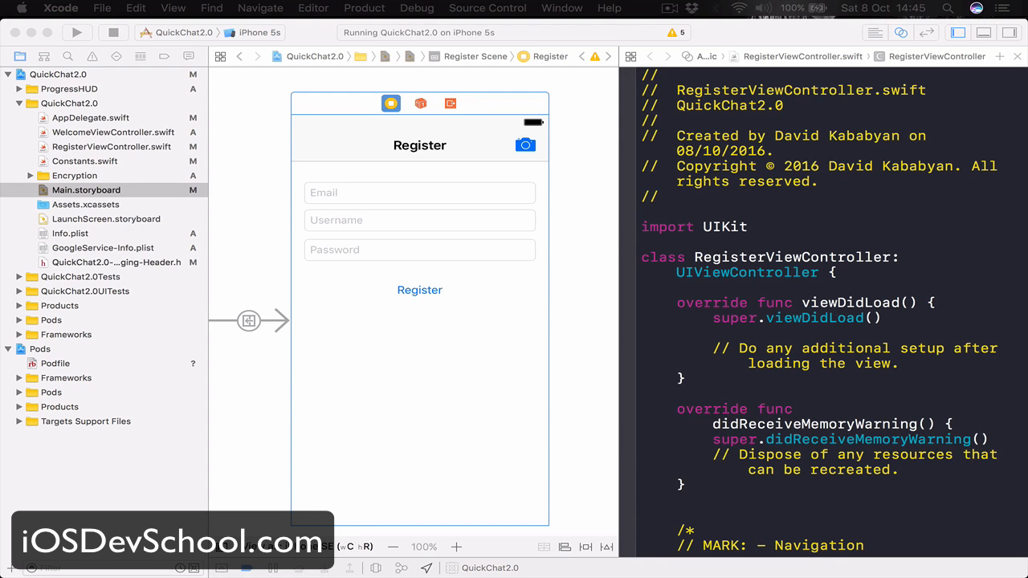
mouse_move(783, 359)
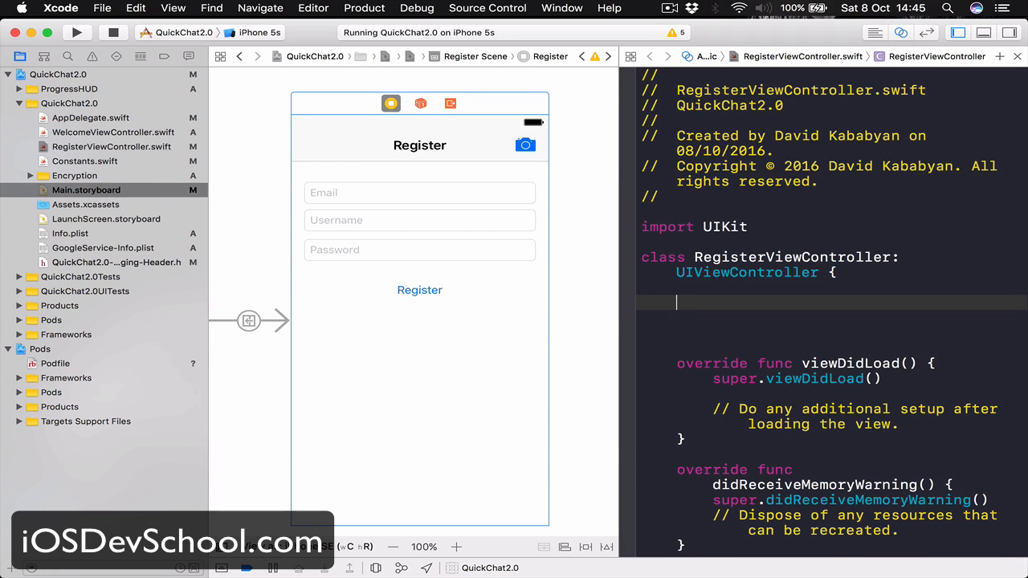
- Create outlets emailTextField, usernameTextField and passwordTextField for the three text fields
left_click(419, 192)
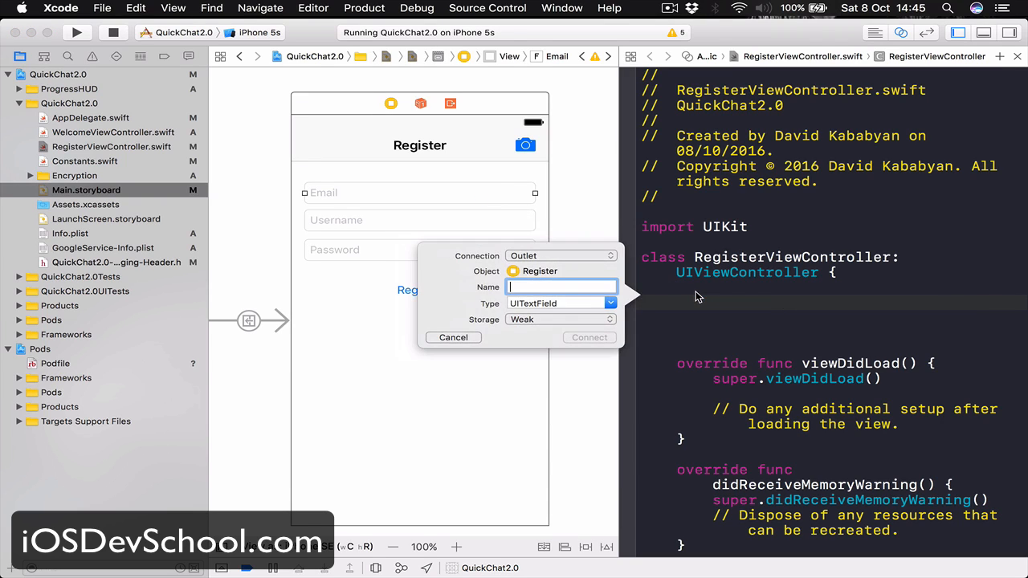
type("emailTextFie")
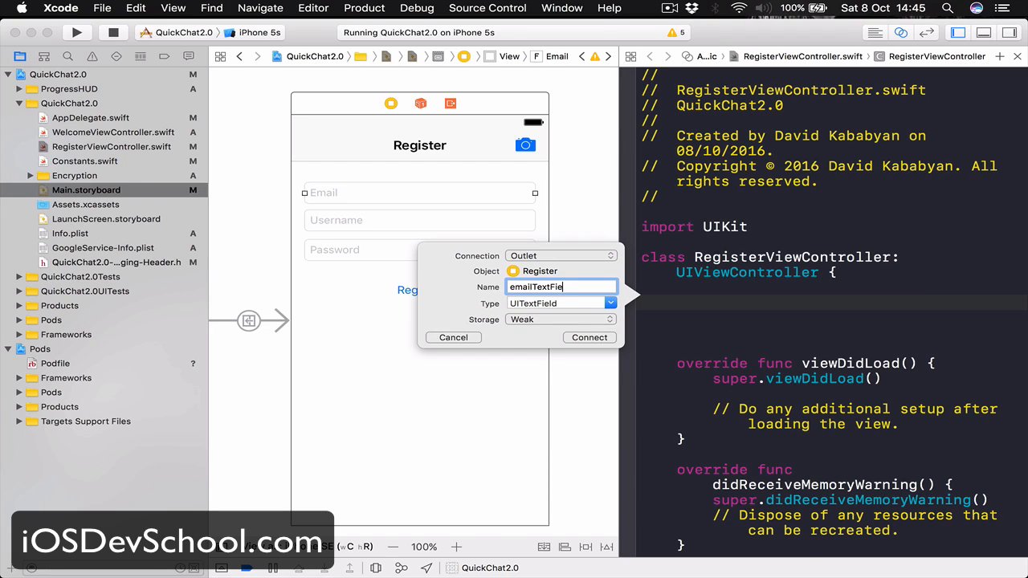
type("ld")
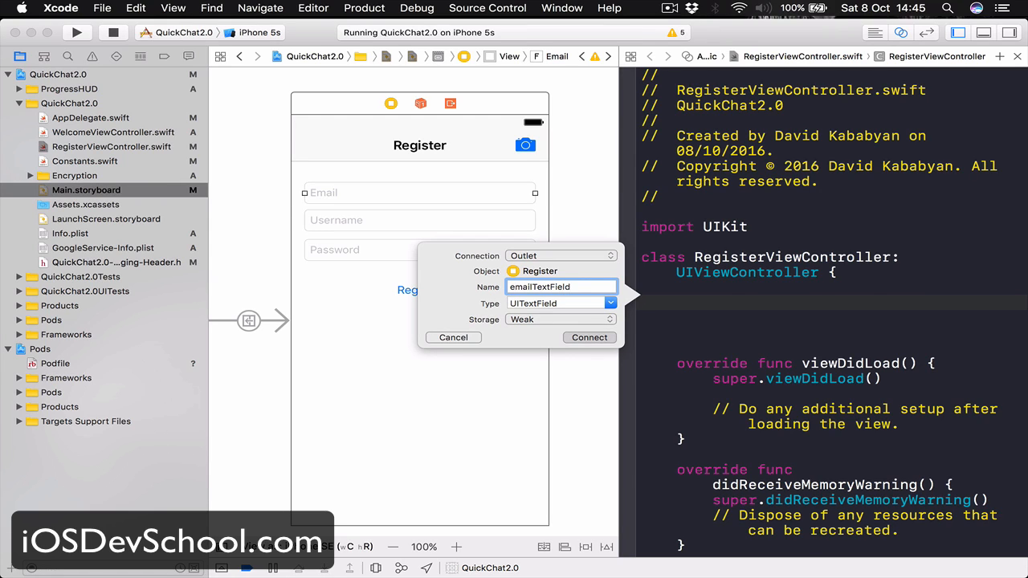
left_click(588, 337)
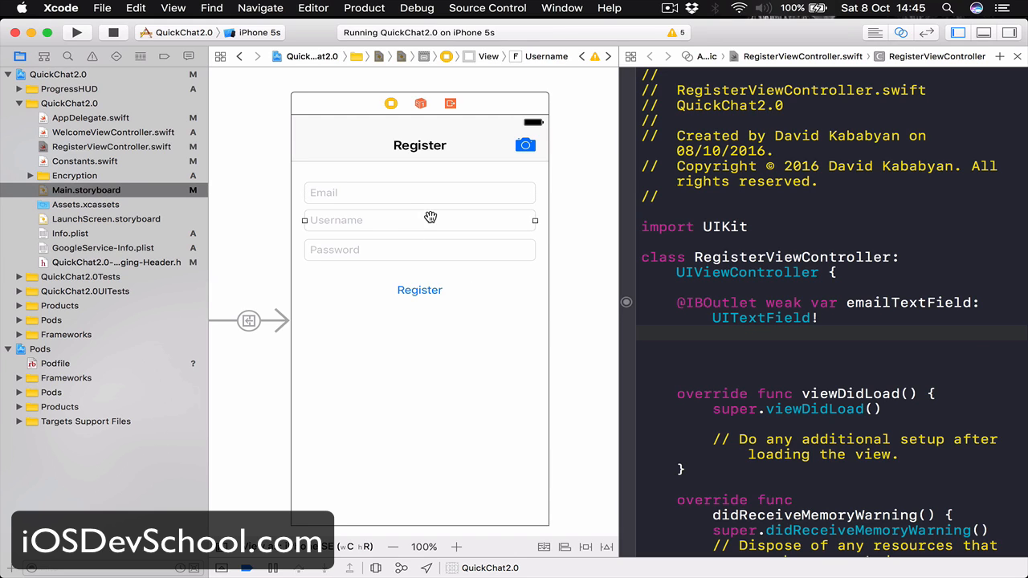
left_click_drag(429, 220, 703, 333)
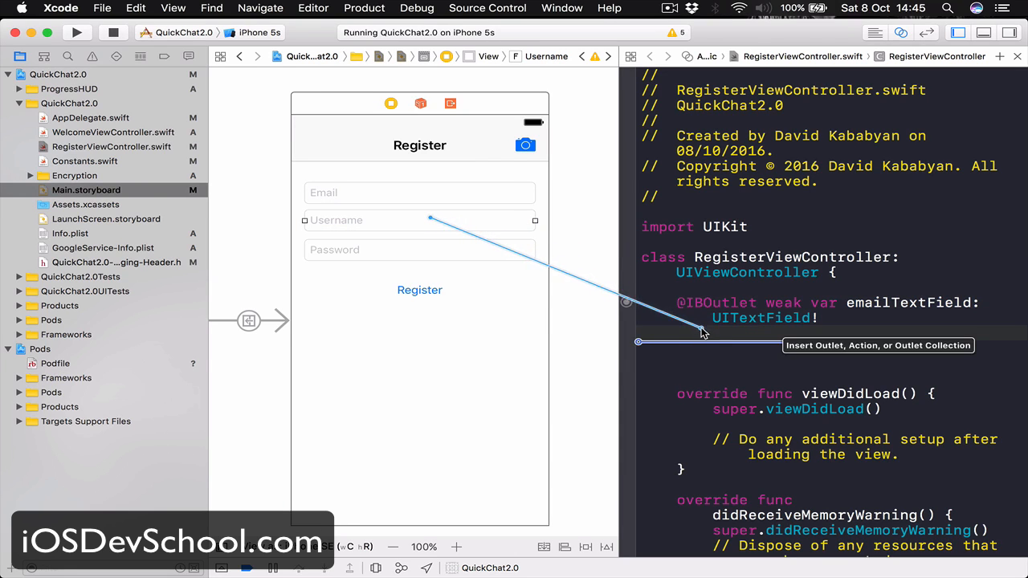
type("usernameTextFi")
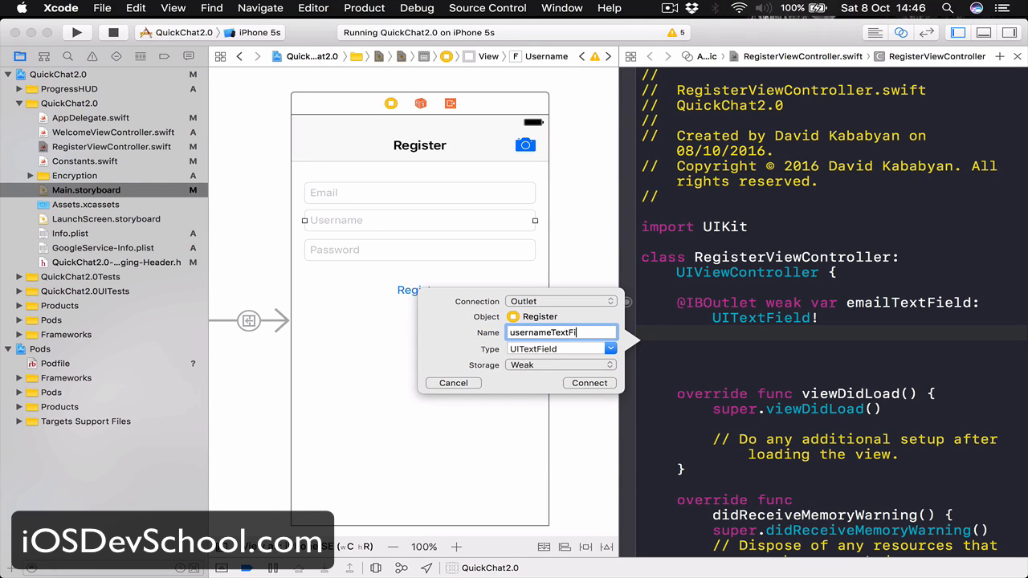
type("le")
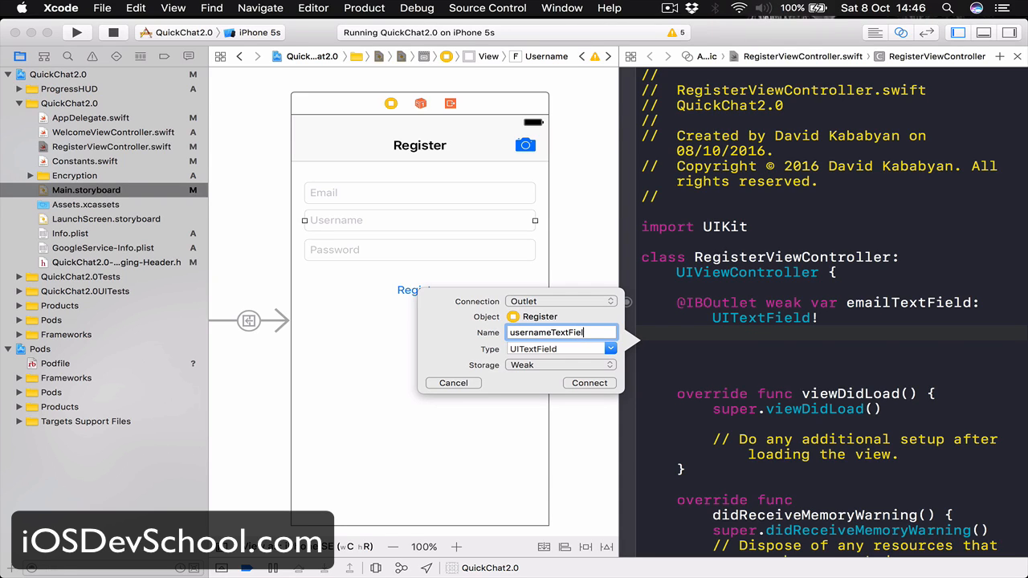
left_click(588, 382)
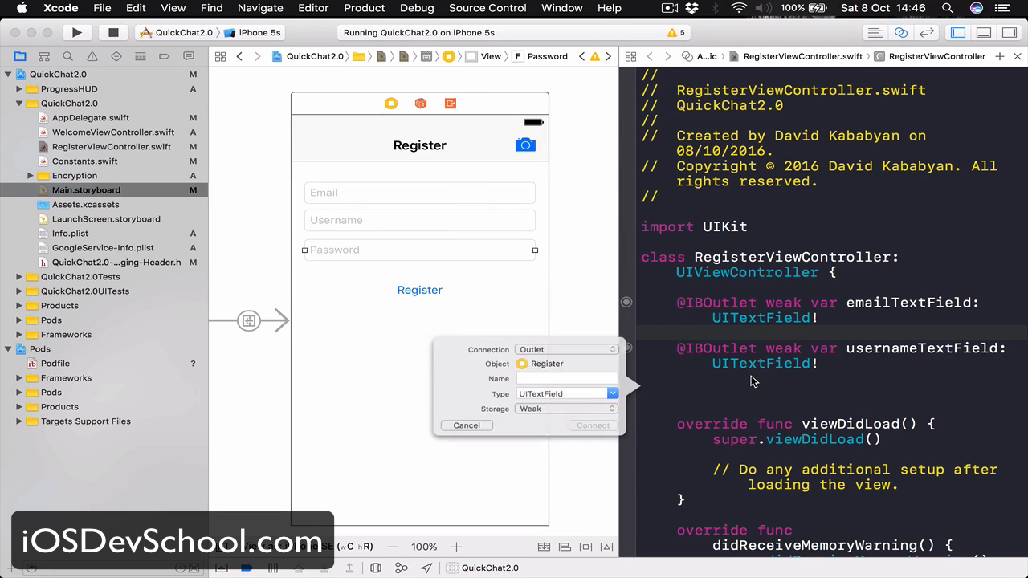
type("passwordTextField")
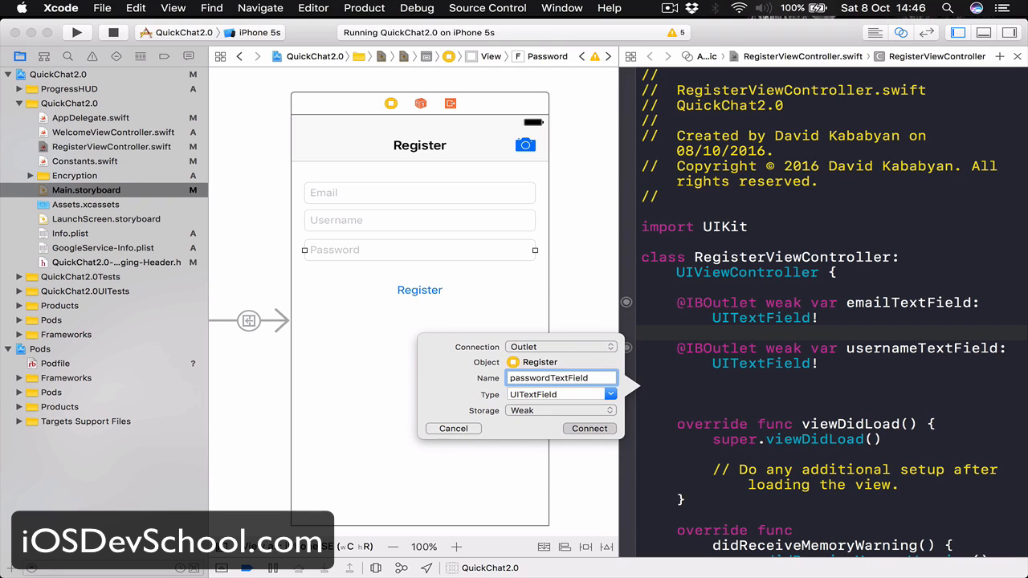
left_click(588, 428)
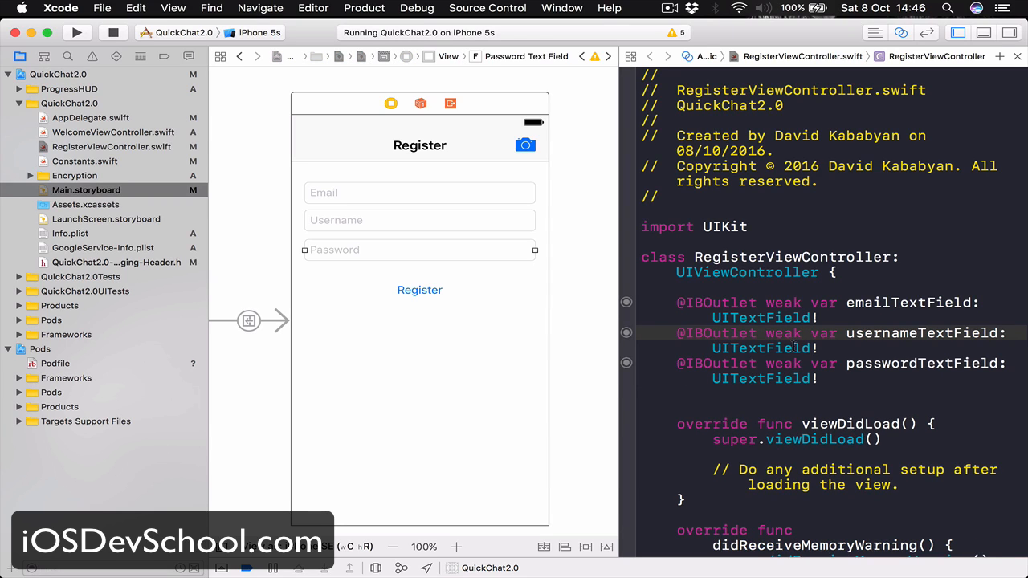
- Control-drag the Register button into the class as outlet registerButtonOutlet
left_click(419, 290)
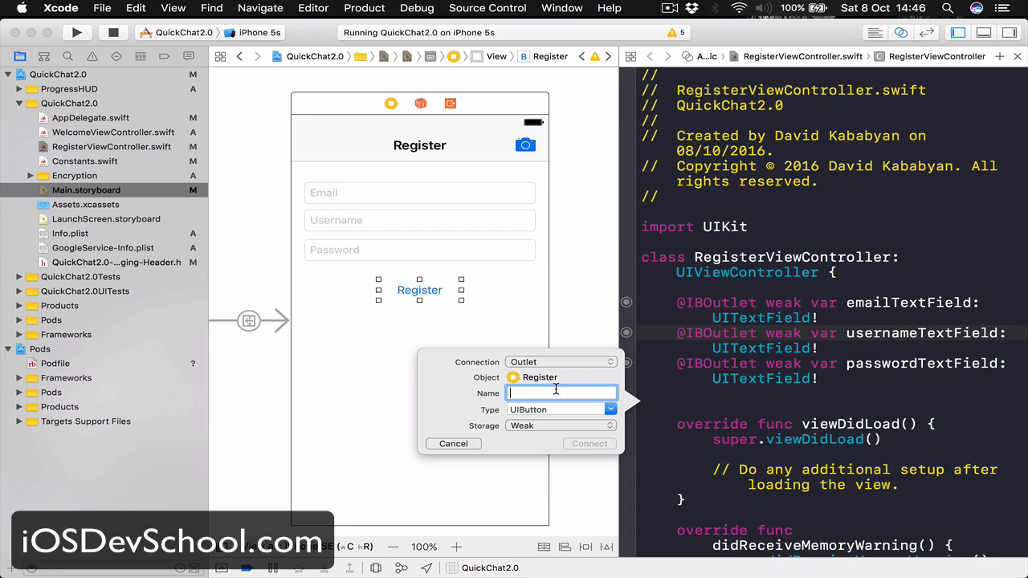
type("registerButto")
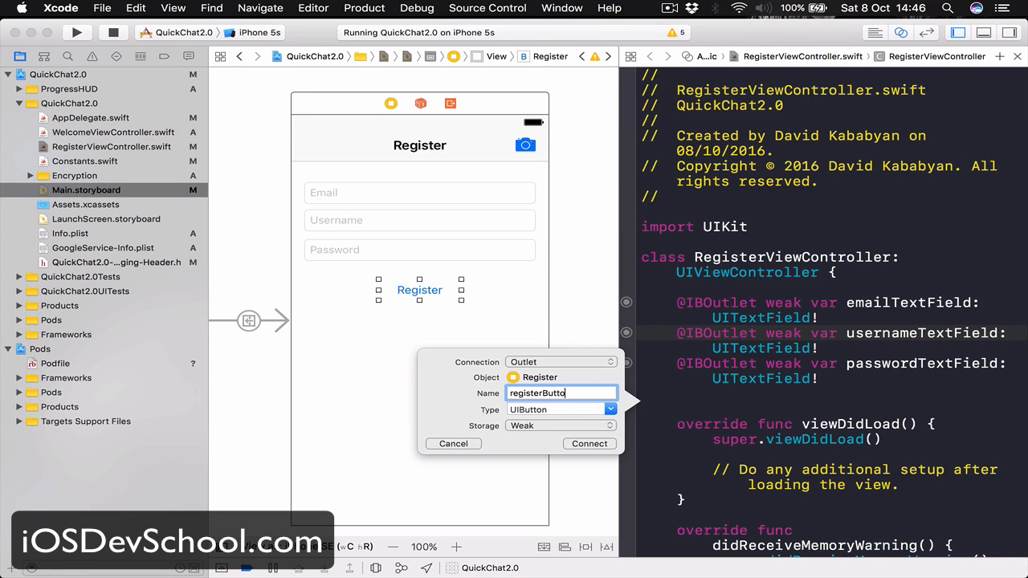
type("Outlet")
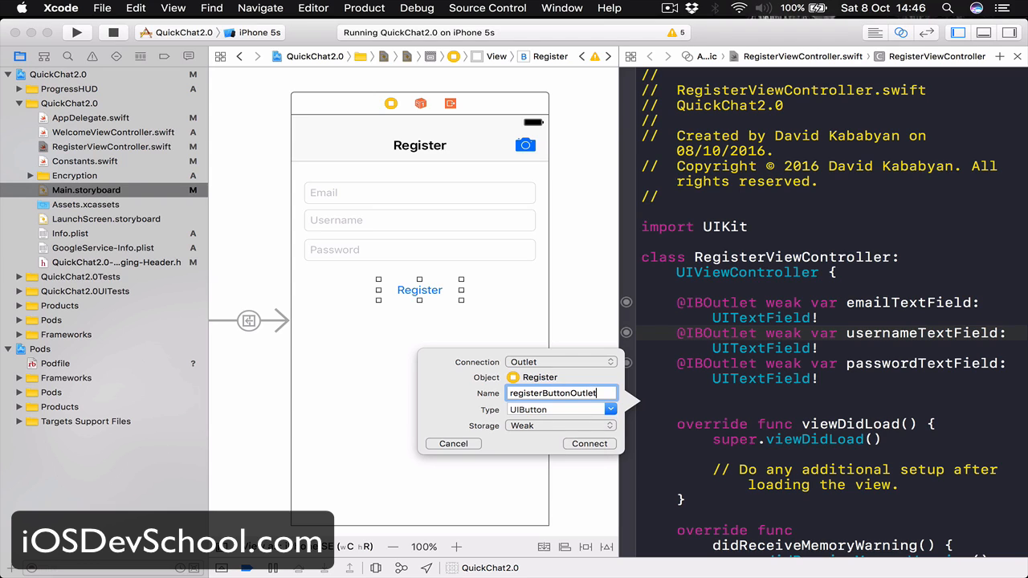
left_click(589, 443)
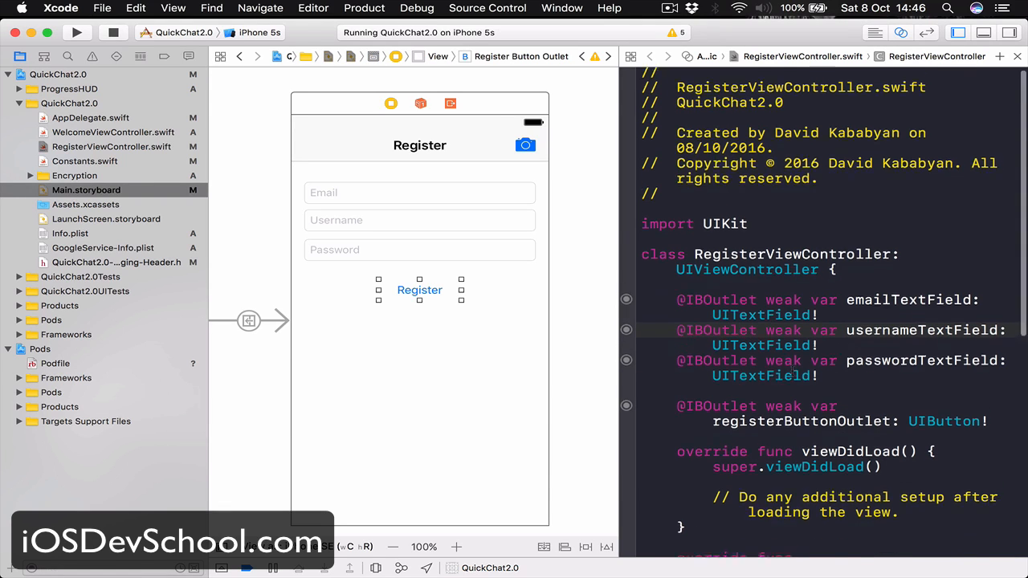
scroll("down", 3)
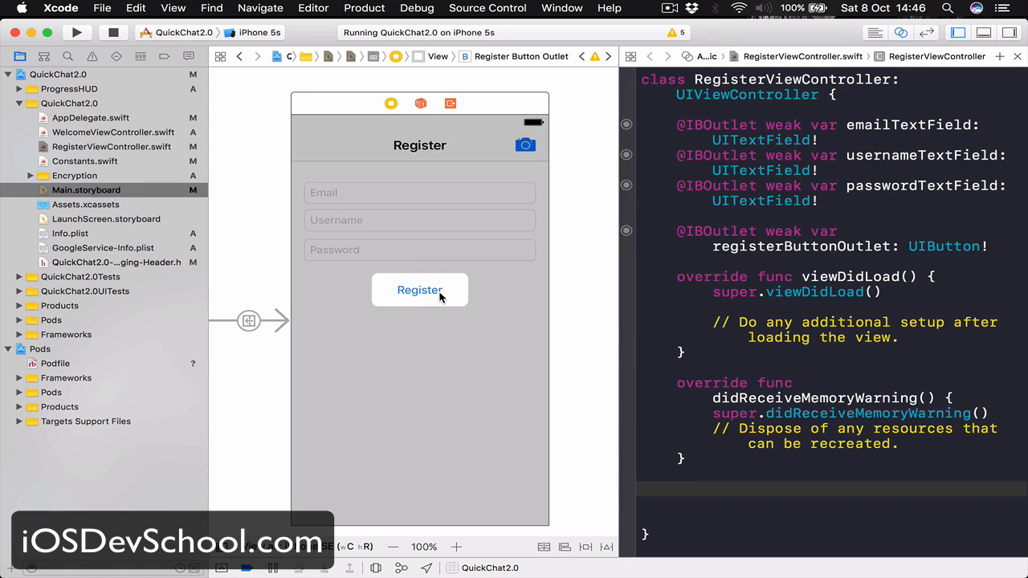
- Connect the Register button as an action named registerButtonPressed below didReceiveMemoryWarning
left_click(420, 290)
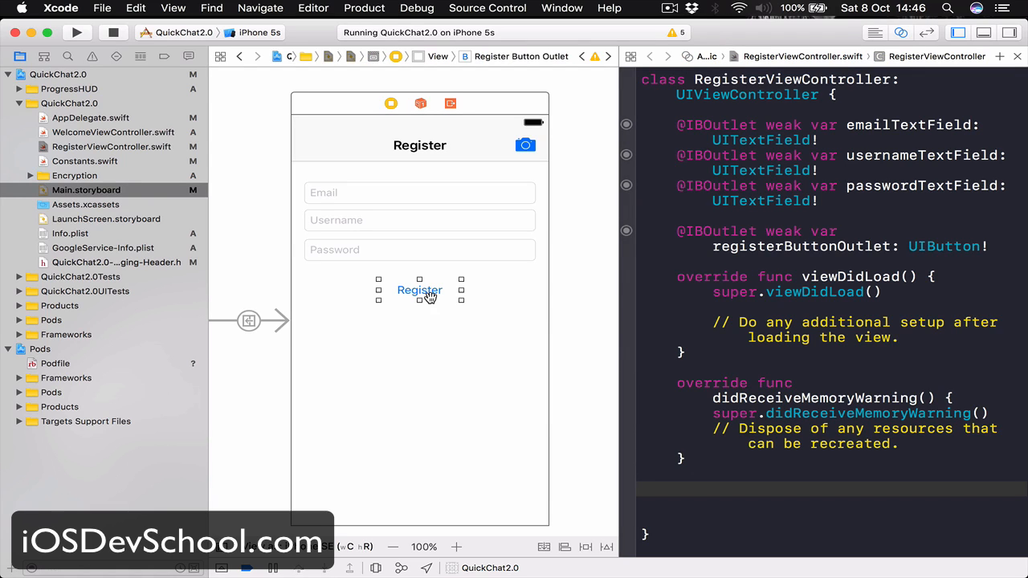
left_click_drag(419, 290, 710, 490)
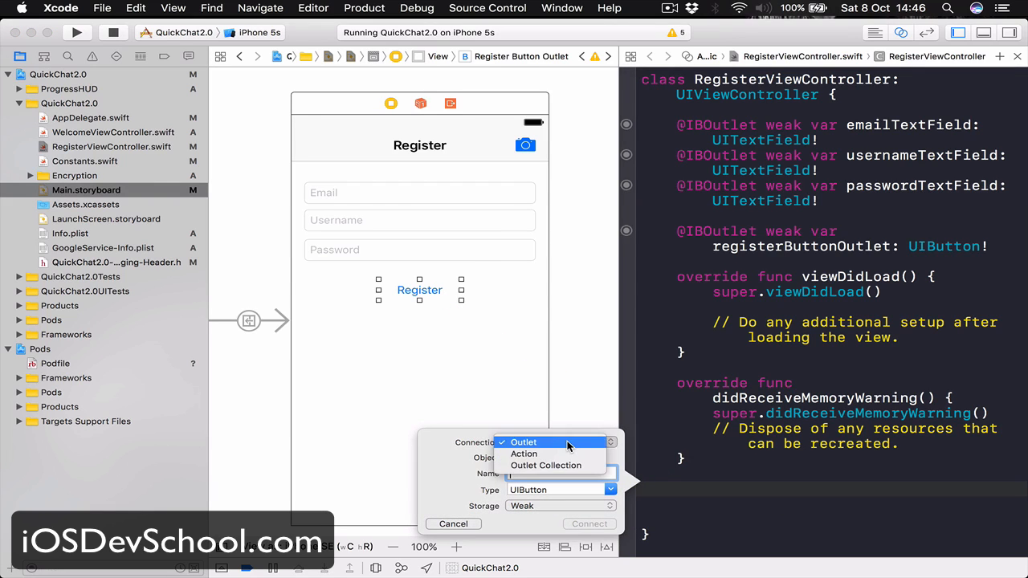
left_click(524, 453)
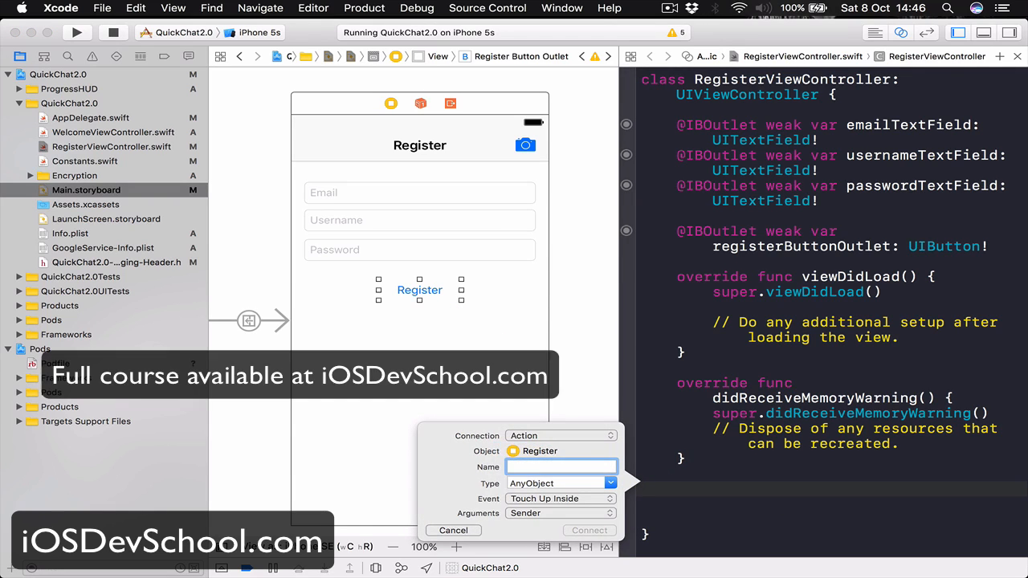
left_click(562, 466)
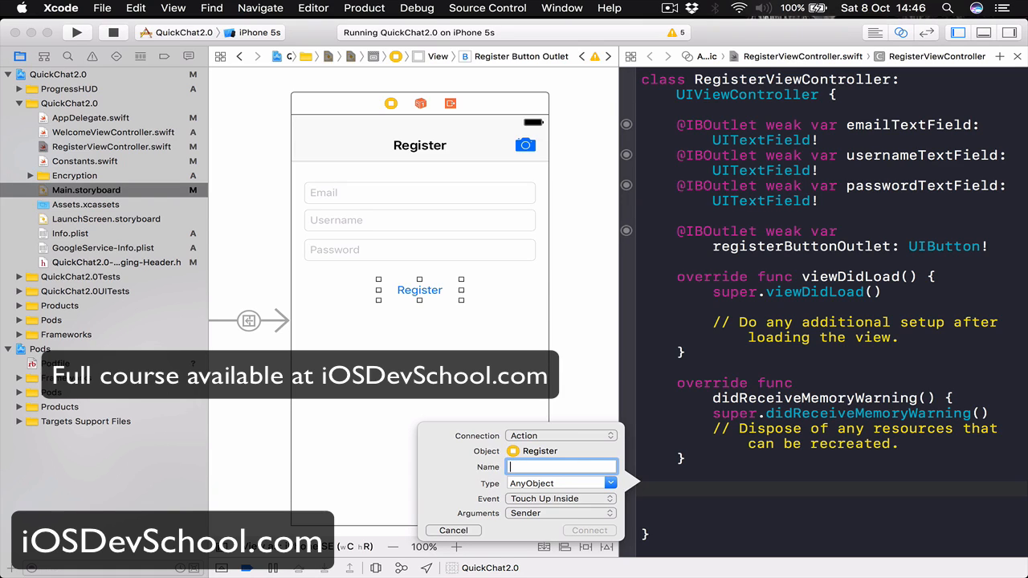
type("regis")
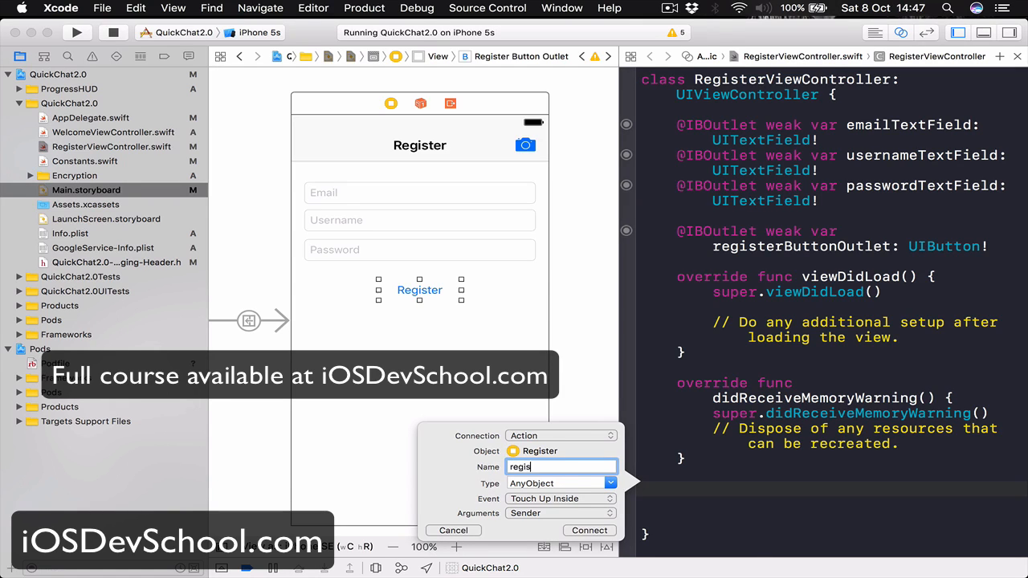
type("teredButto")
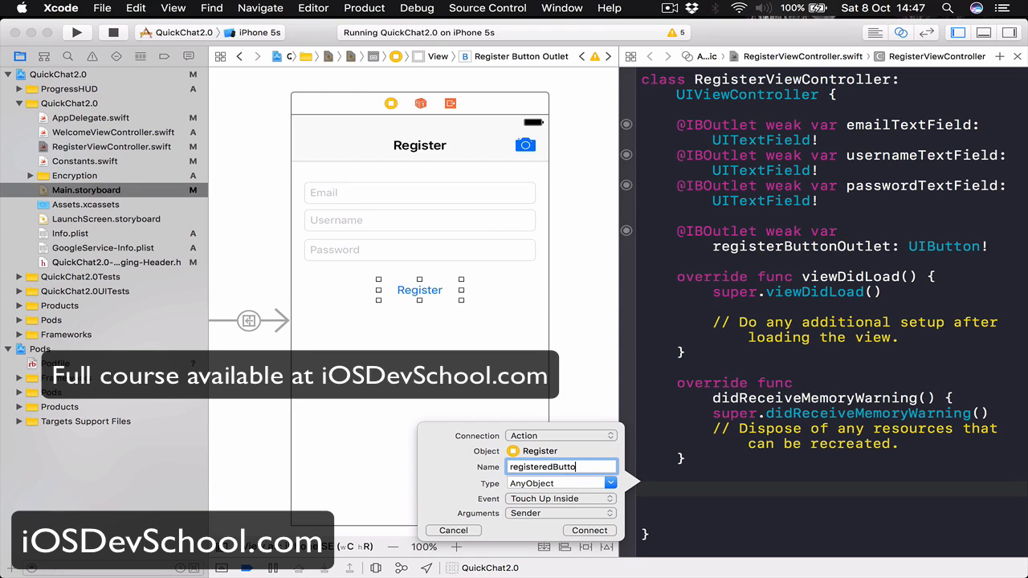
key("Backspace")
type("nPressed")
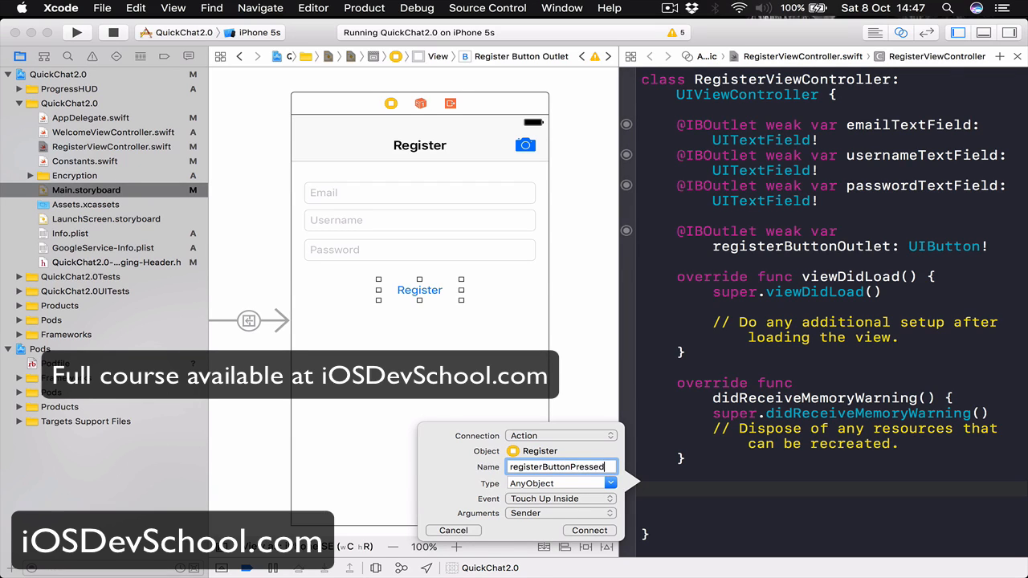
left_click(588, 530)
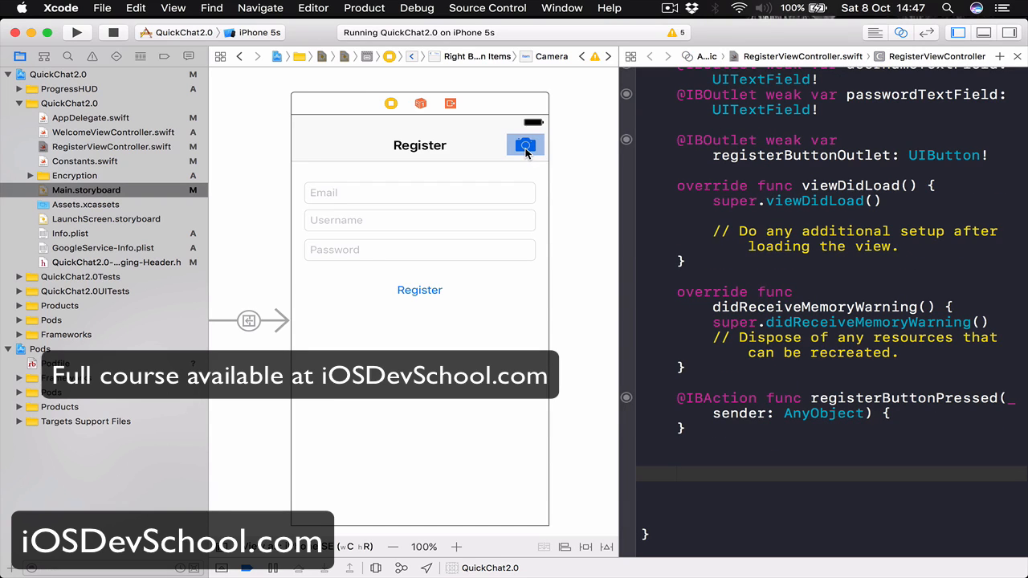
- Connect the camera bar button as an action named caneraButtonPressed after registerButtonPressed
left_click_drag(526, 145, 719, 465)
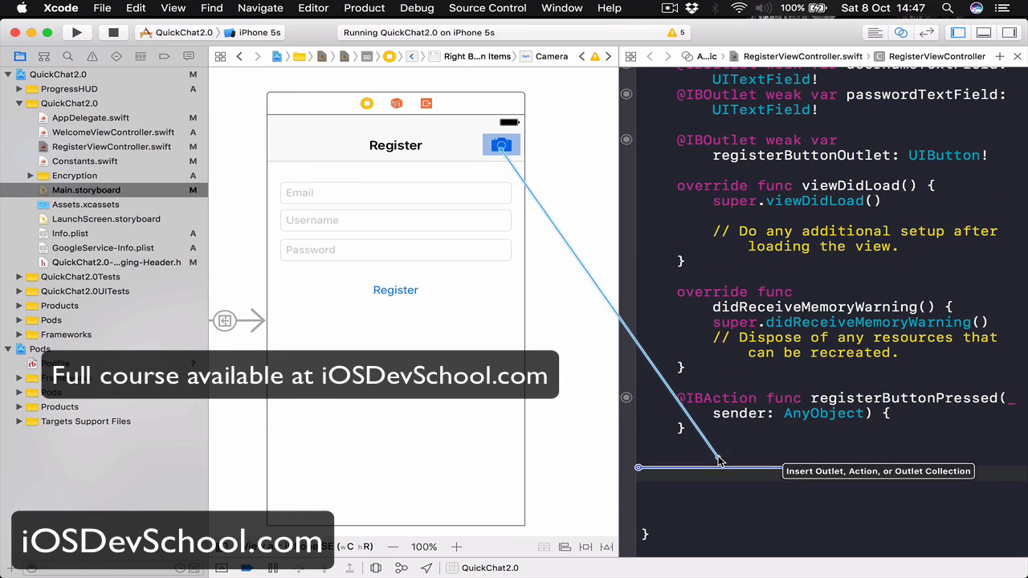
left_click_drag(501, 145, 714, 462)
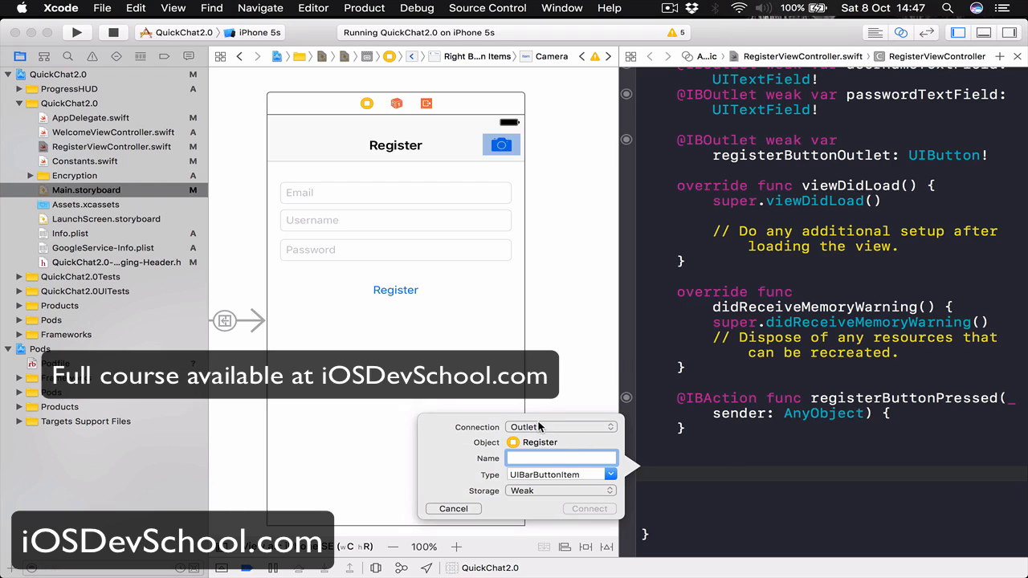
left_click(561, 426)
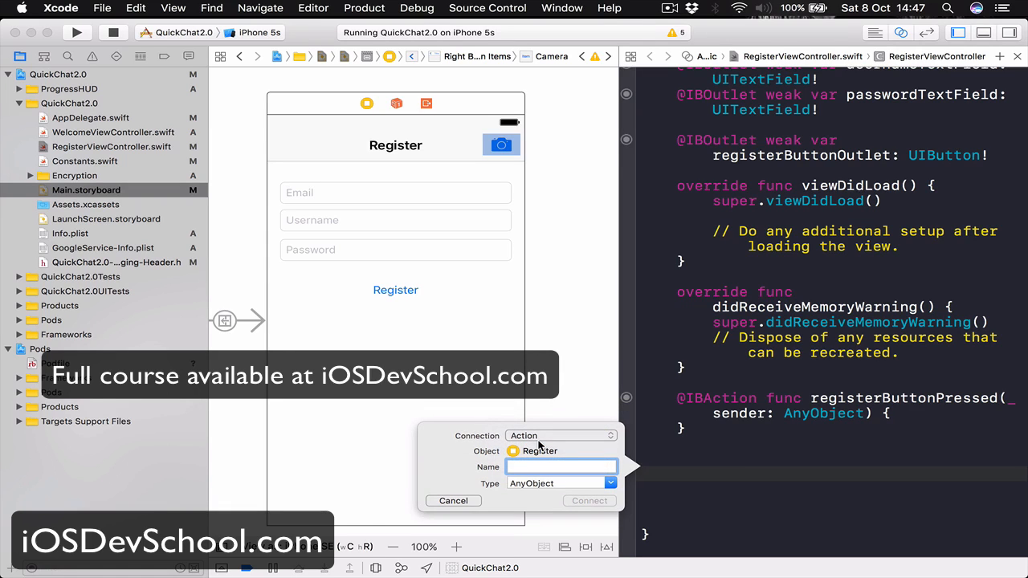
type("camera")
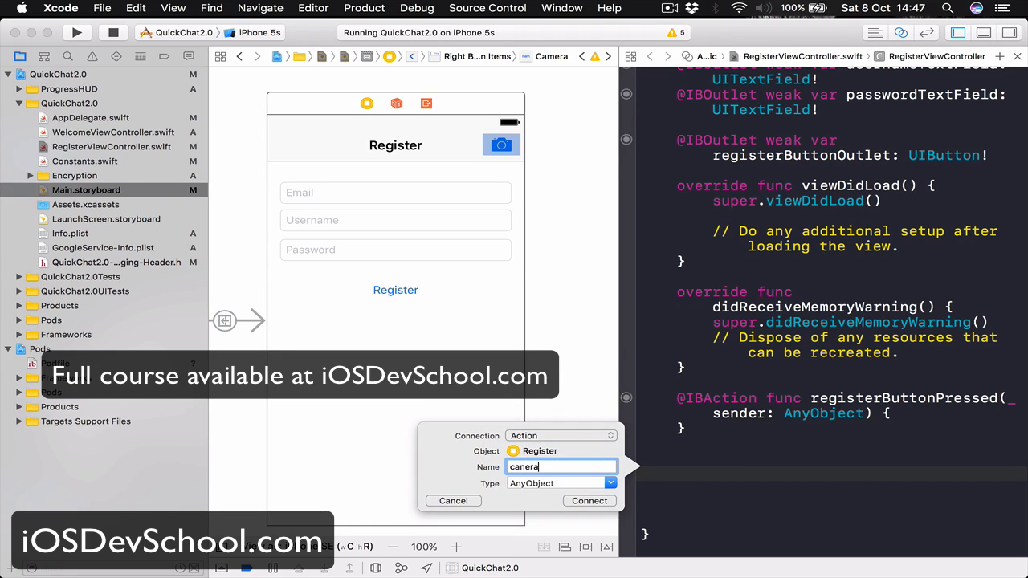
type("ButtonP")
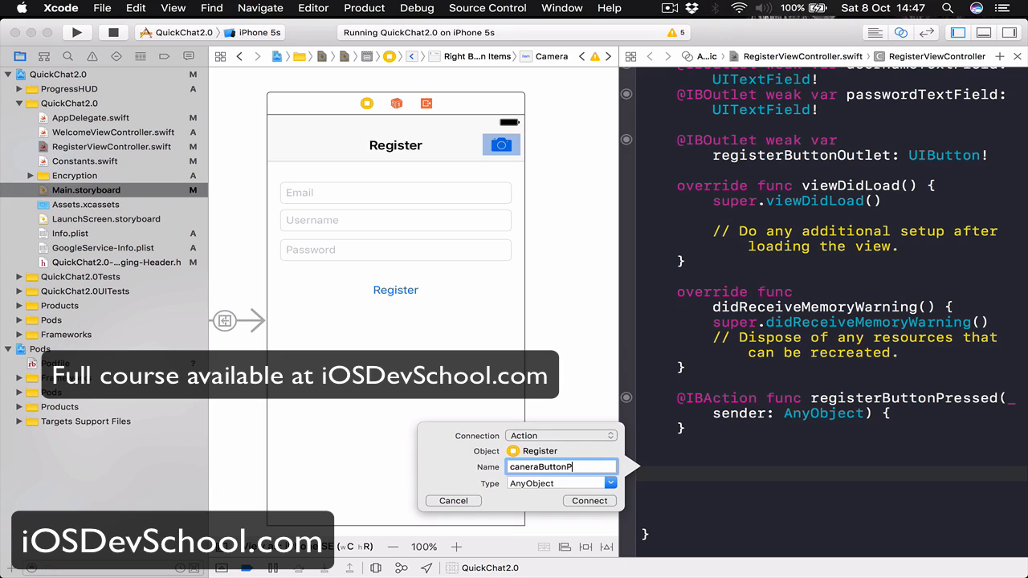
type("ressed")
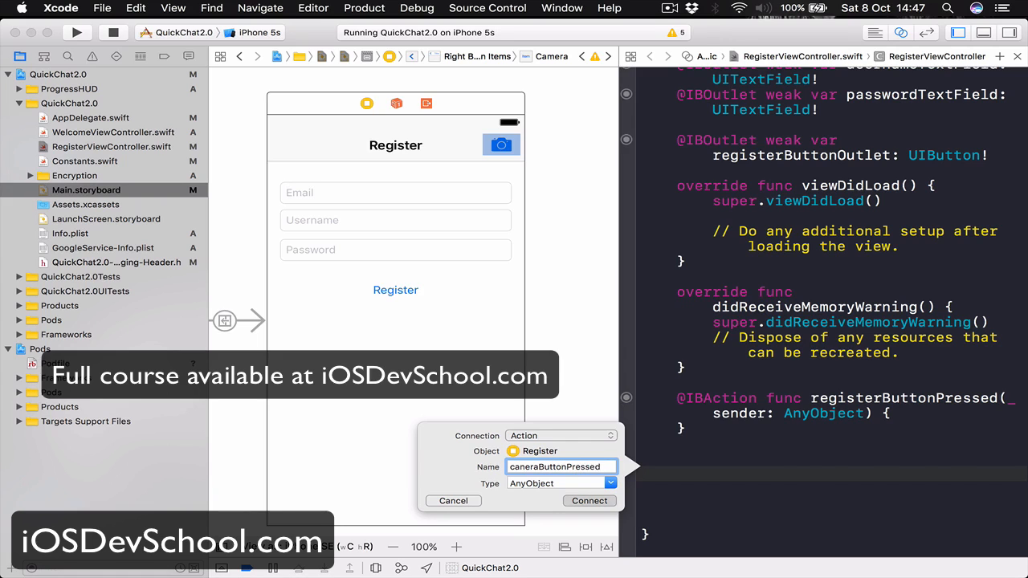
left_click(589, 501)
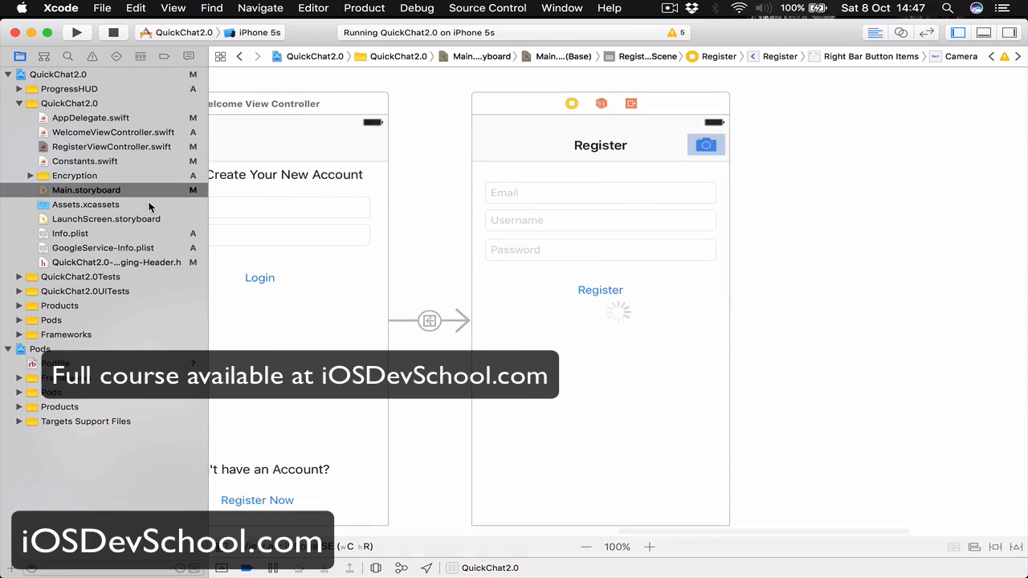
- Open RegisterViewController.swift in the standard editor to review its outlets and actions
left_click(112, 146)
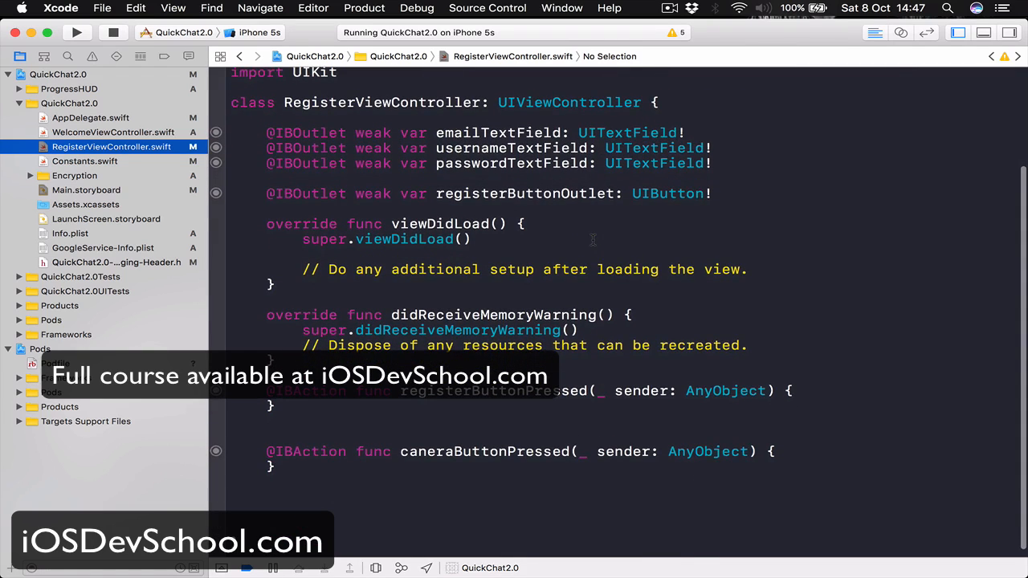
mouse_move(573, 432)
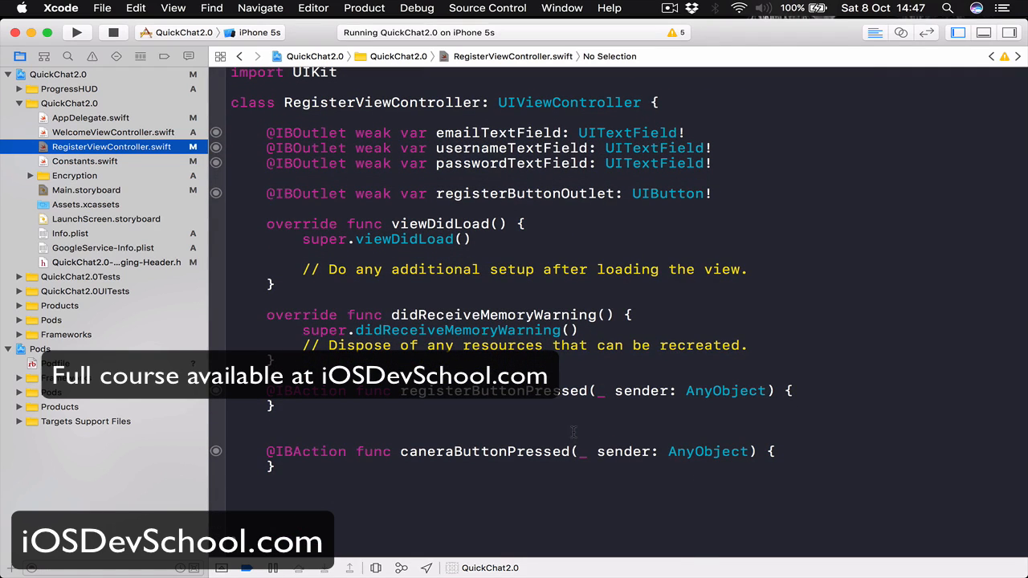